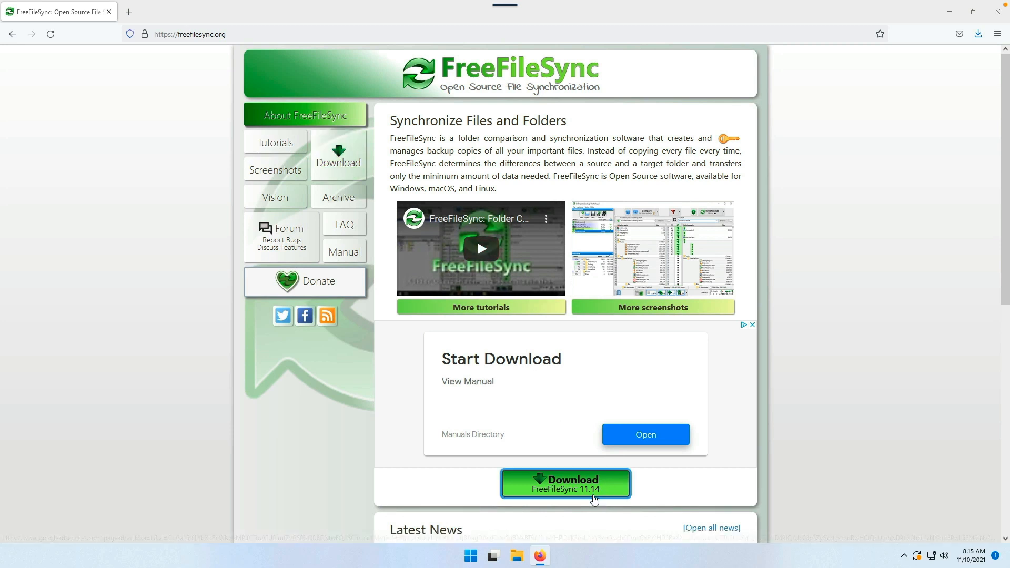
Download the FreeFileSync 11.14 Windows installer, check it in Downloads, then close Firefox.
click(564, 483)
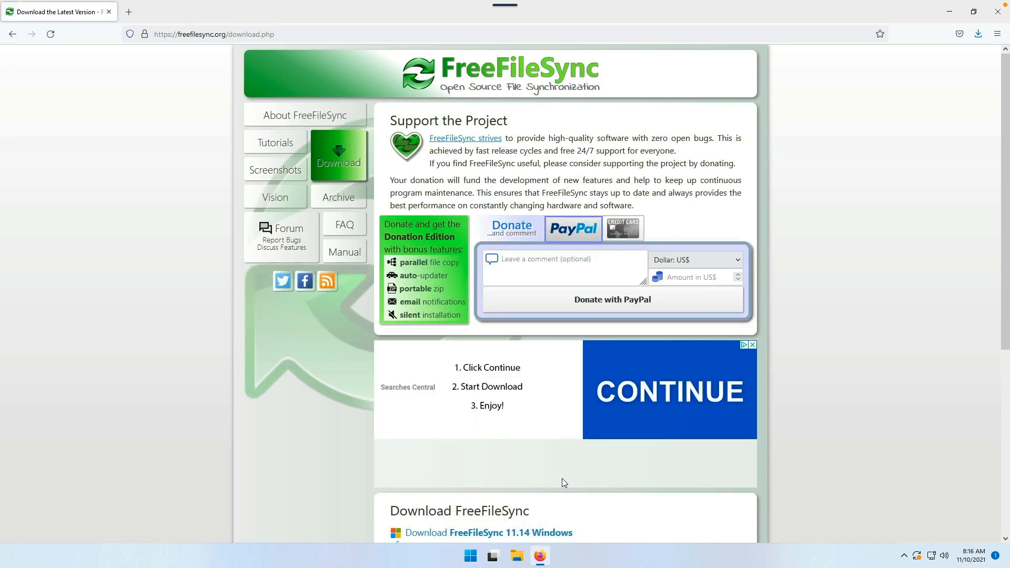
mouse_move(353, 446)
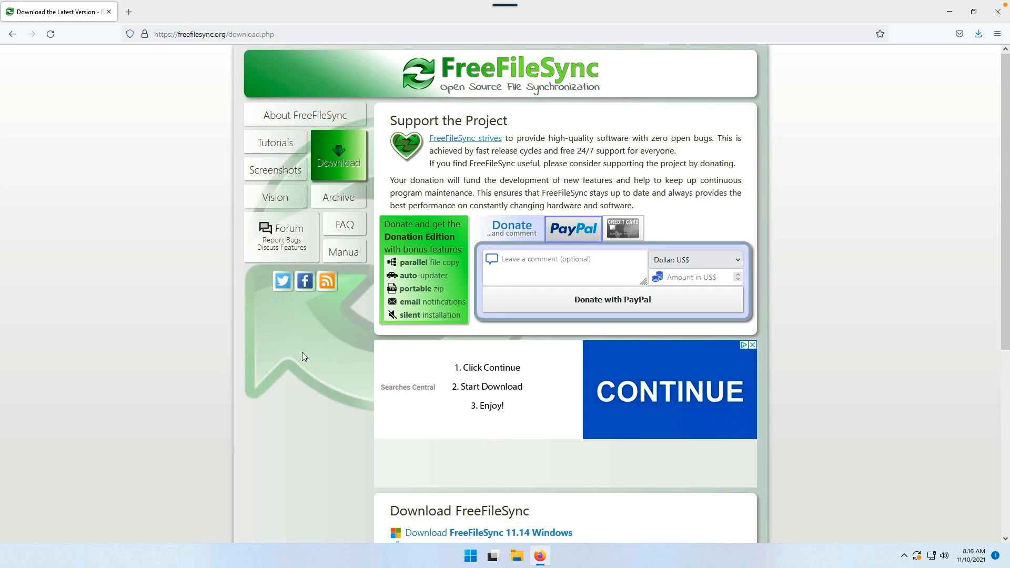
scroll(down, 3)
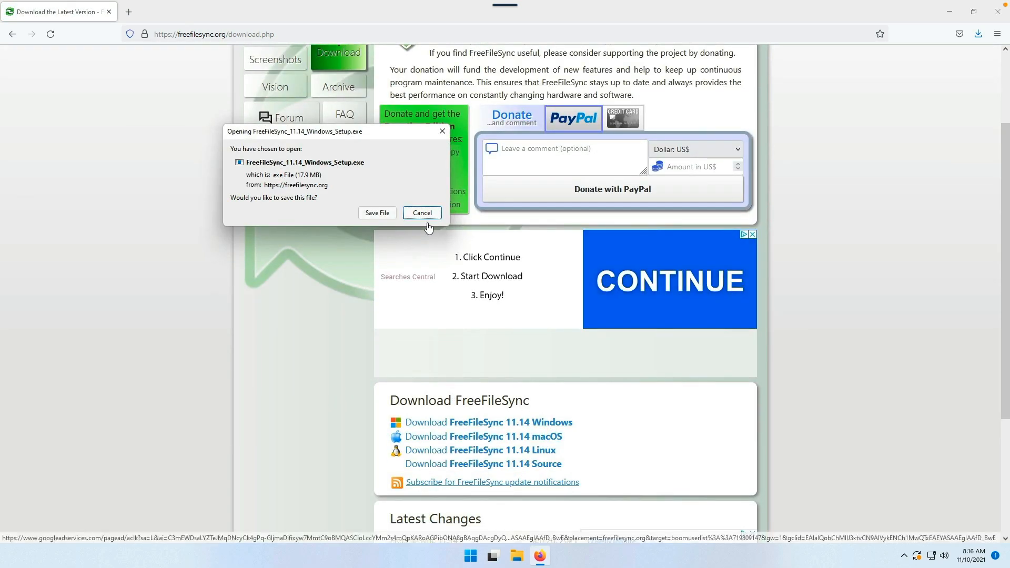
click(420, 213)
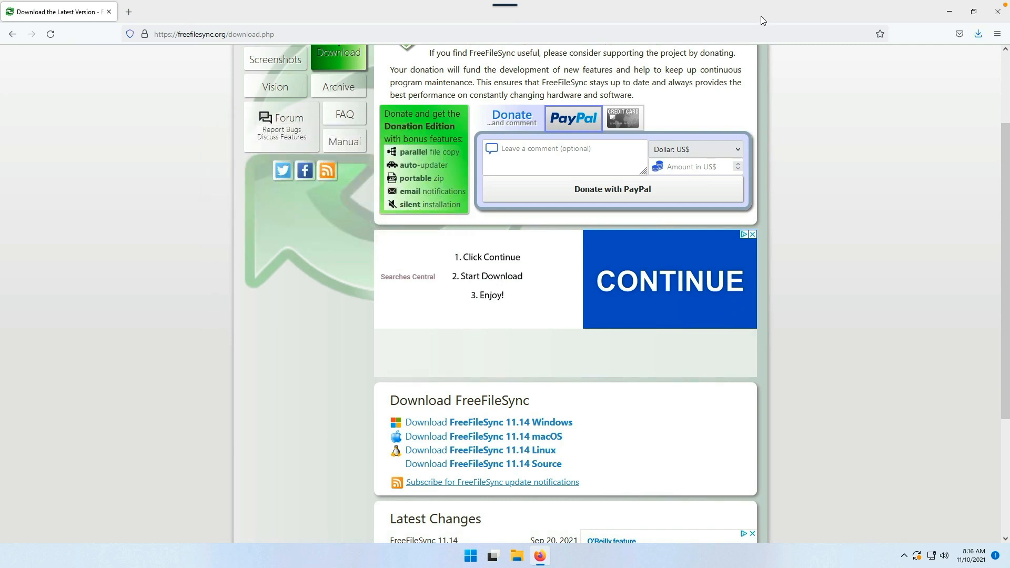
click(977, 34)
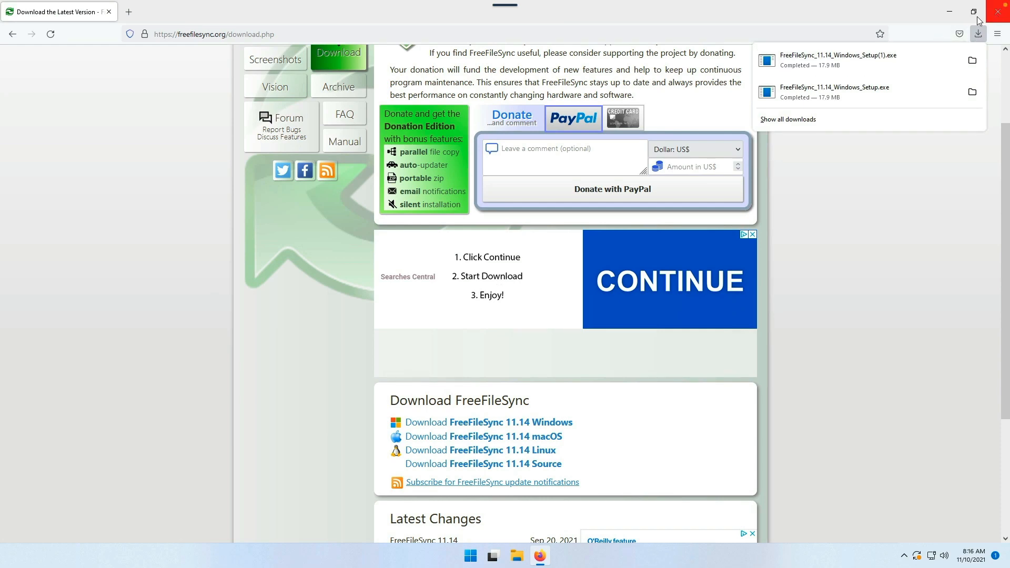
click(951, 11)
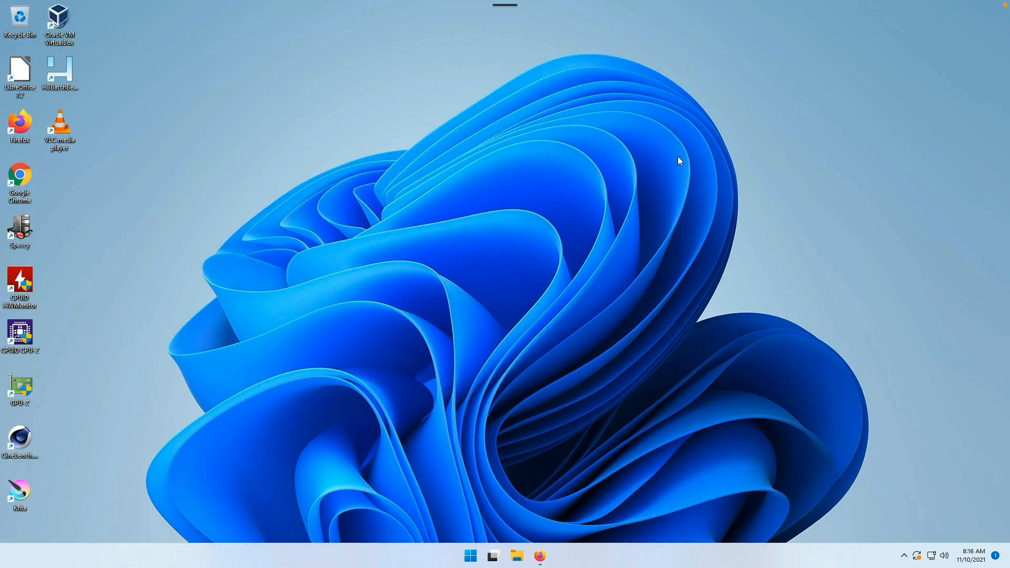
mouse_move(485, 281)
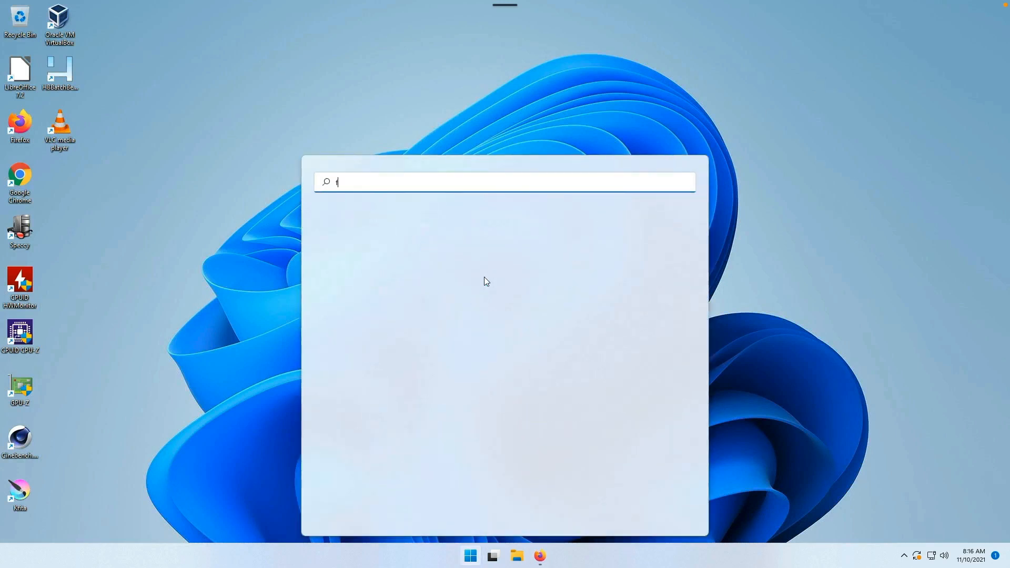
Search Start for freefileSync_11.14_Windows_Setup(1).exe and launch the installer.
text(freefileSync_11.14_Windows_Setup(1).exe)
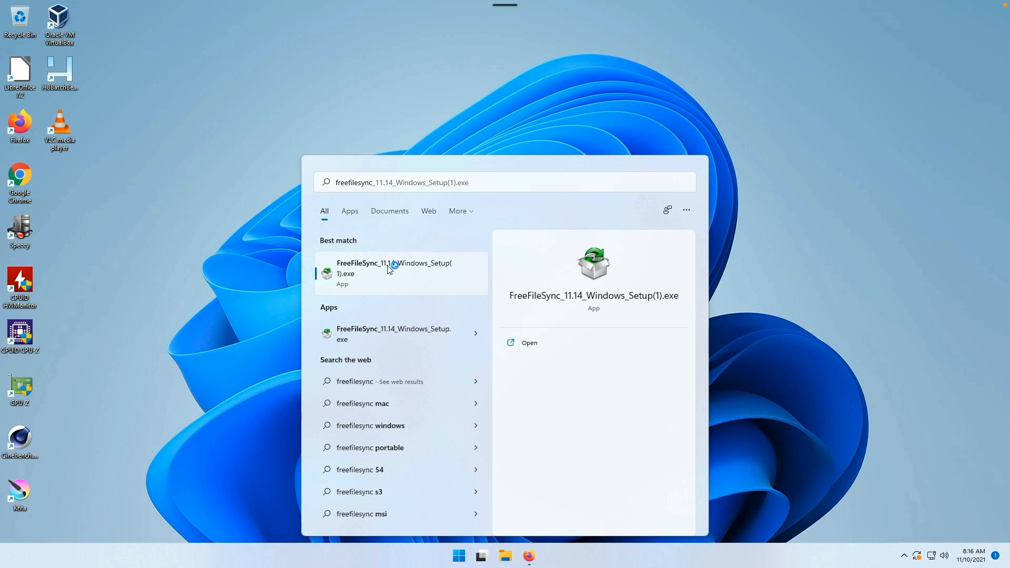
click(386, 274)
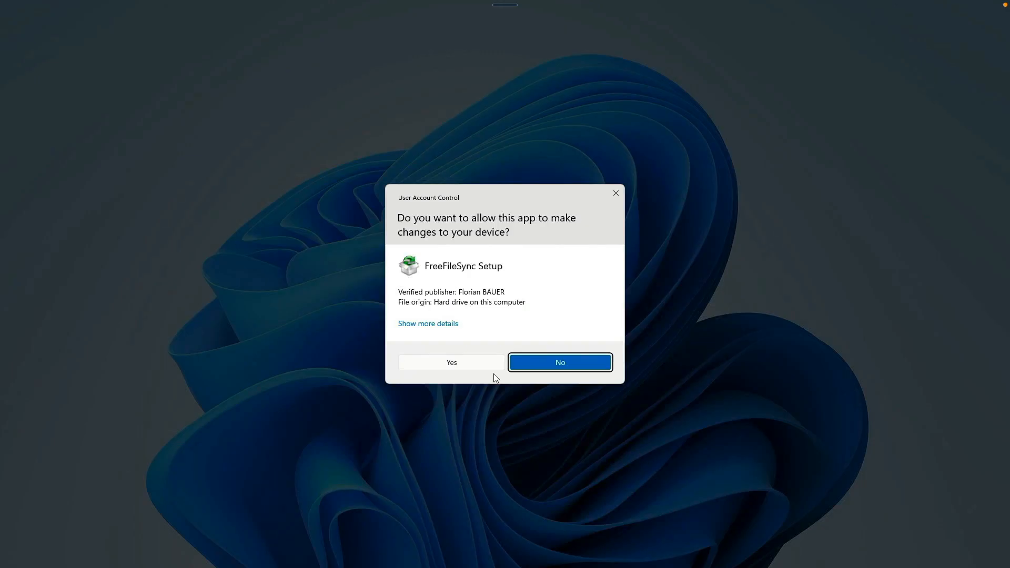
Allow the installer, accept the license, keep default folder and components, install and finish.
click(450, 362)
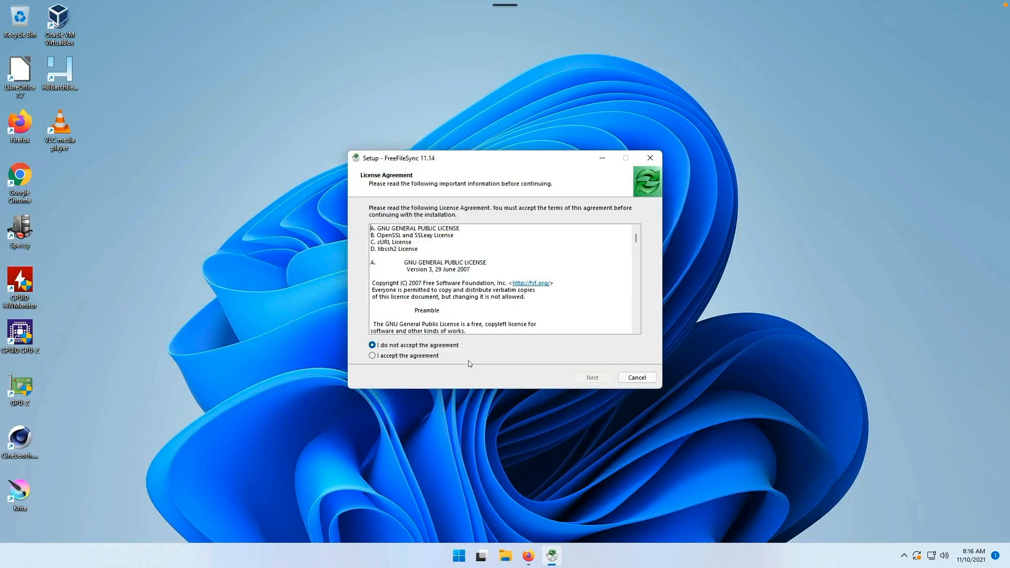
click(373, 355)
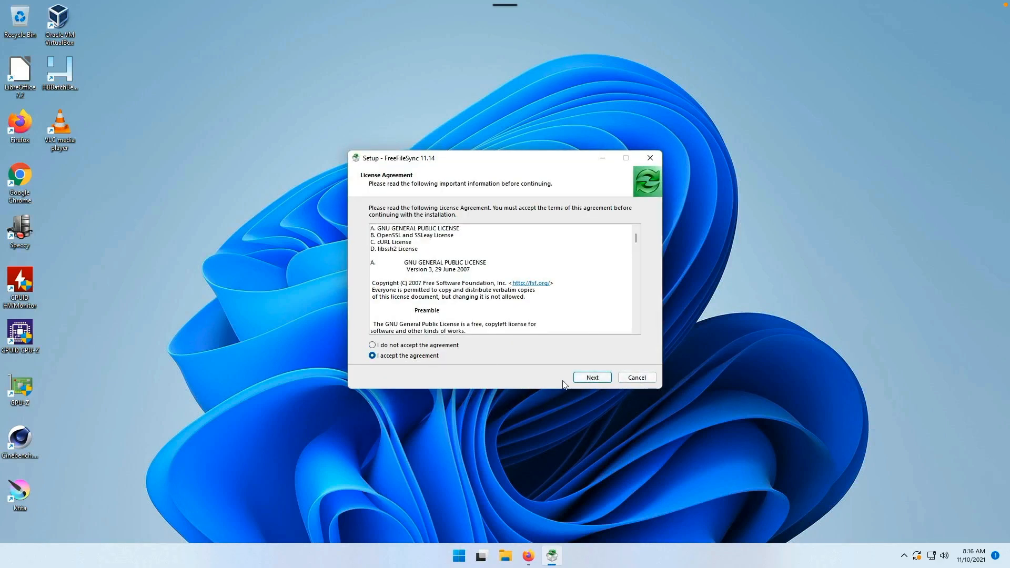
click(590, 377)
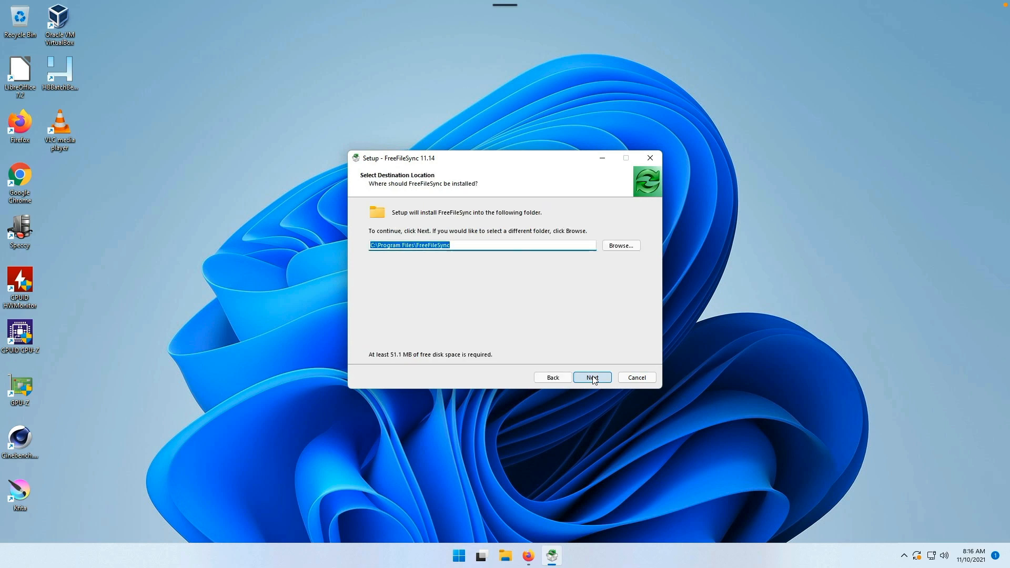
click(590, 377)
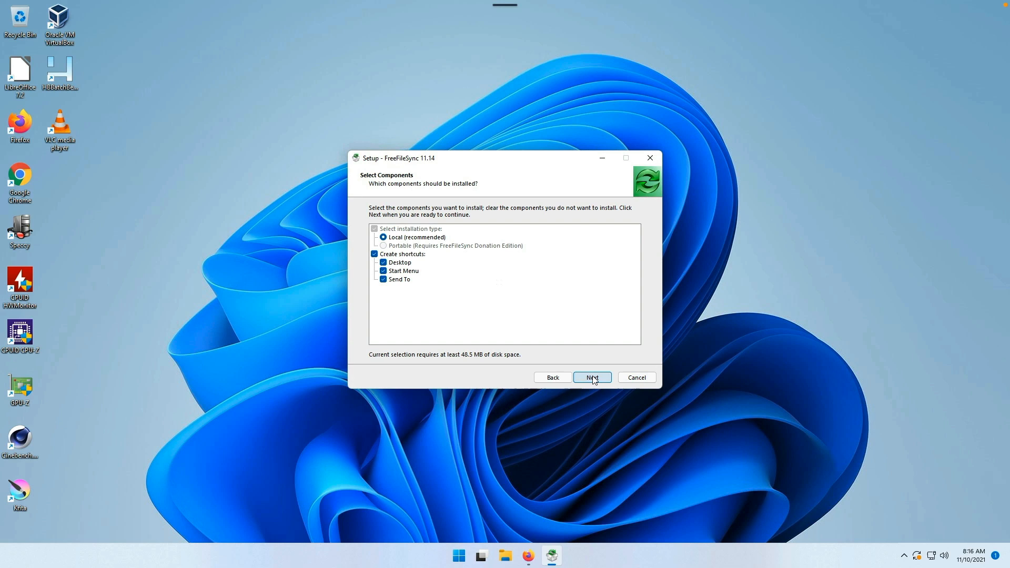
click(591, 377)
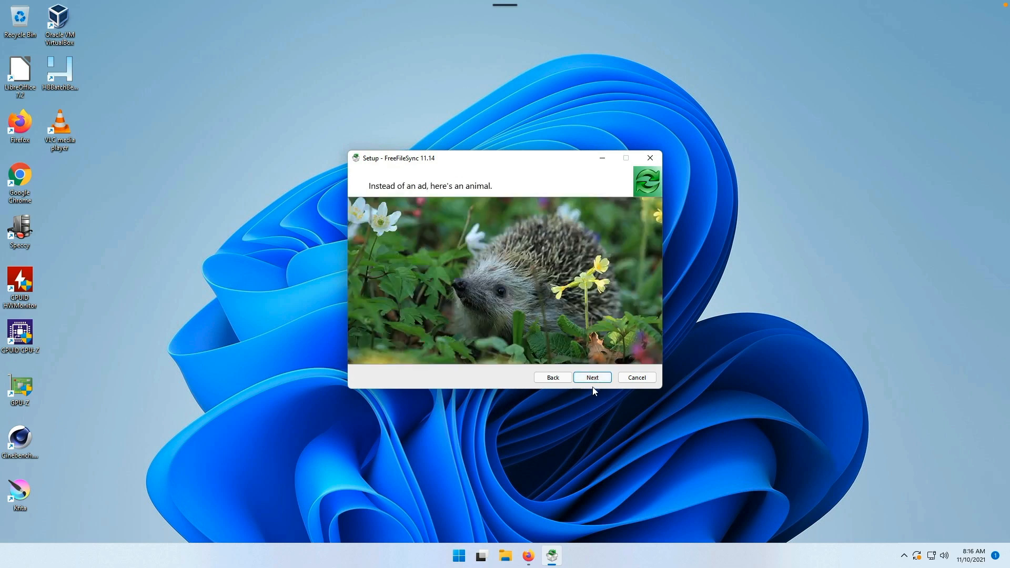
mouse_move(592, 377)
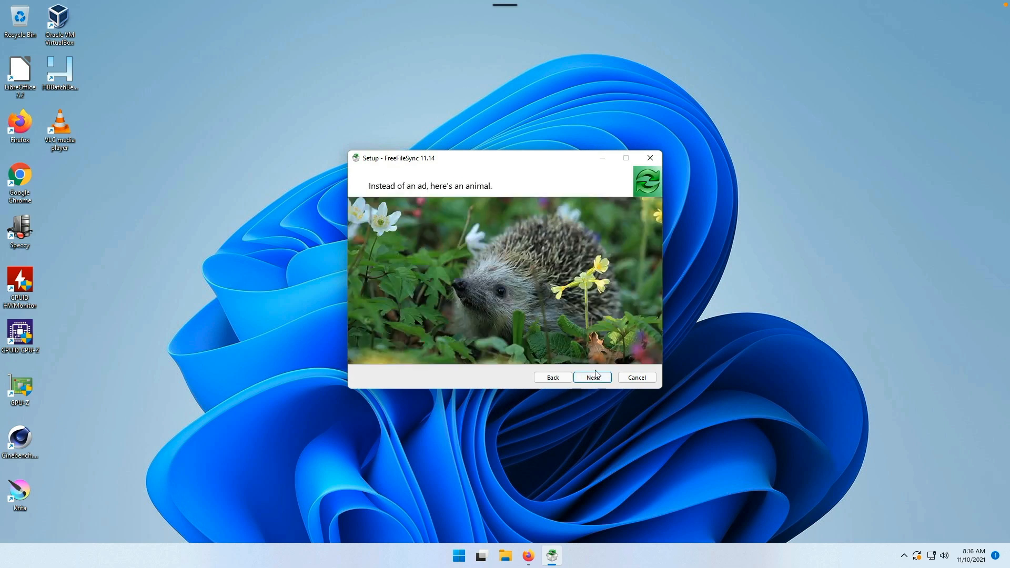
click(591, 377)
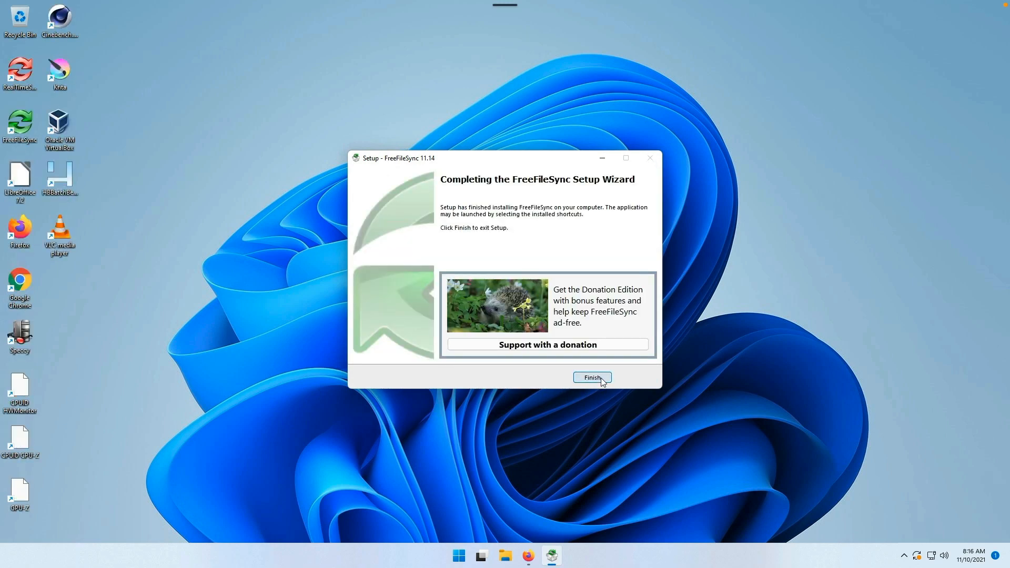
click(590, 378)
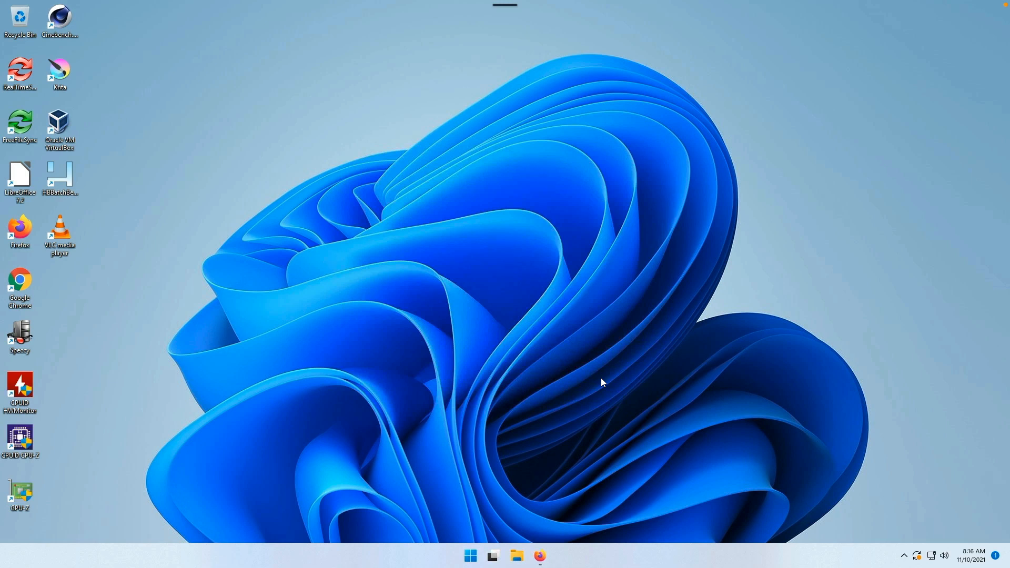
mouse_move(504, 288)
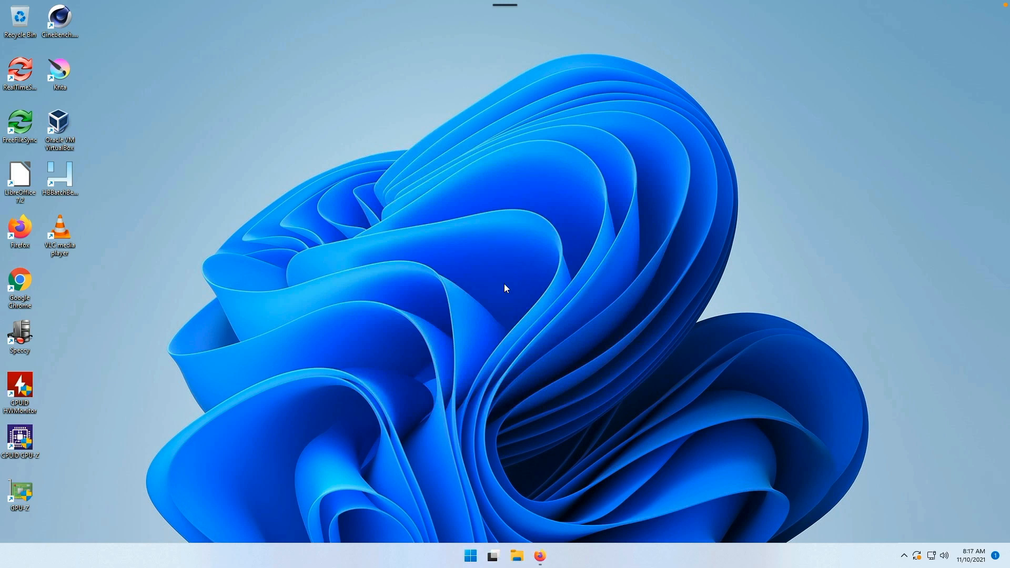
Search Start for freefileSync and launch the installed program.
click(470, 554)
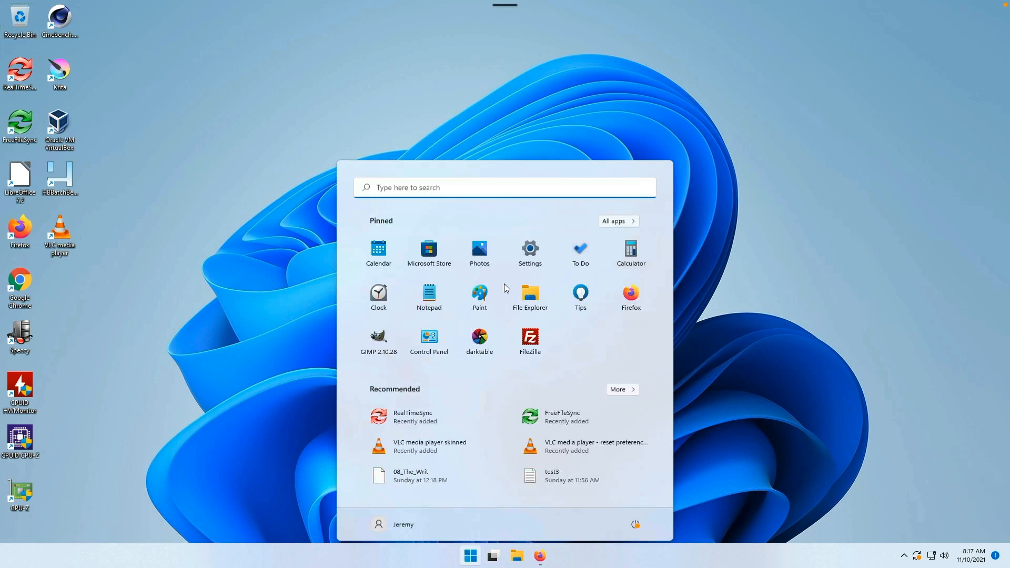
text(freefileSync)
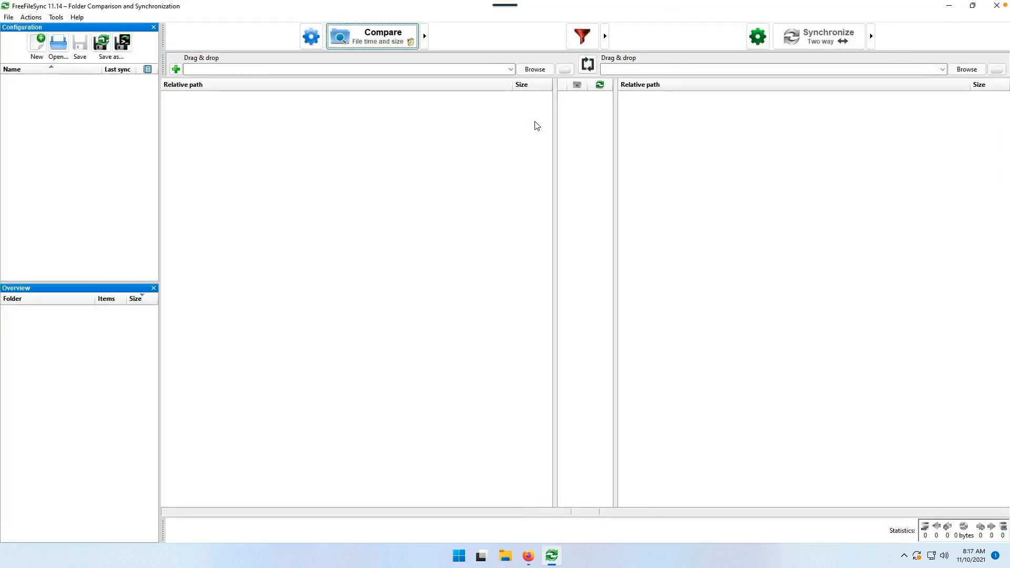
mouse_move(511, 136)
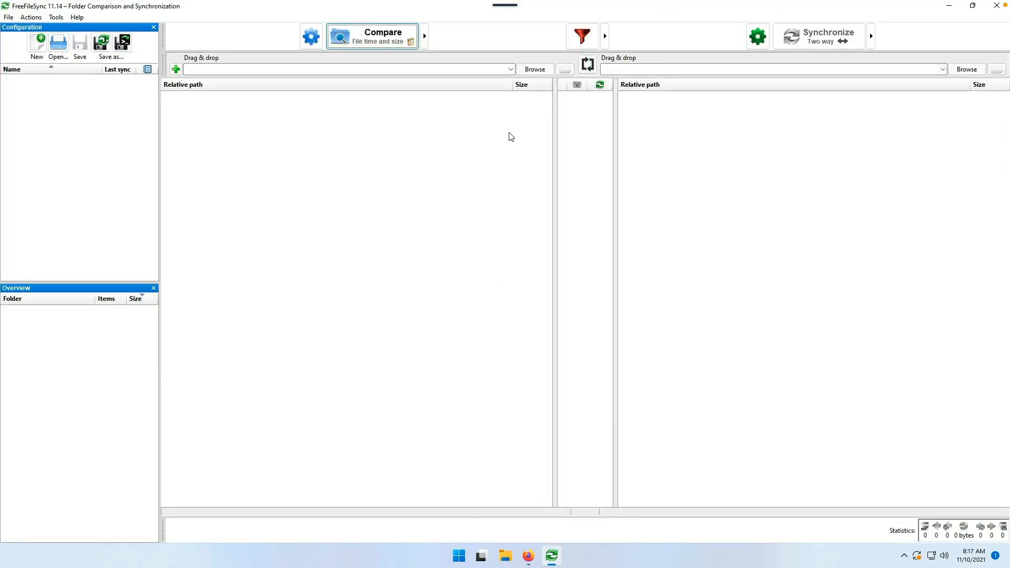
mouse_move(309, 140)
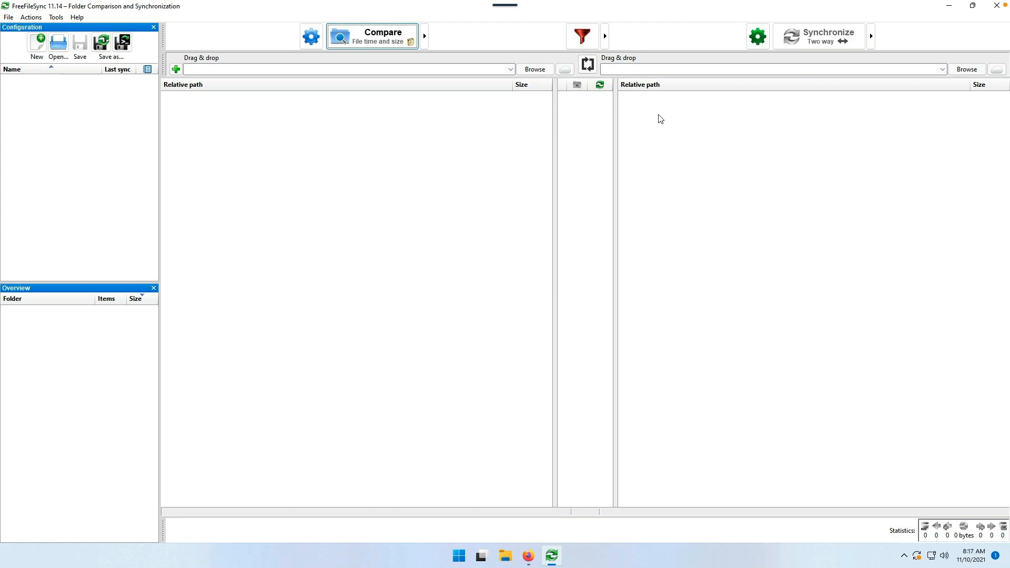
mouse_move(566, 65)
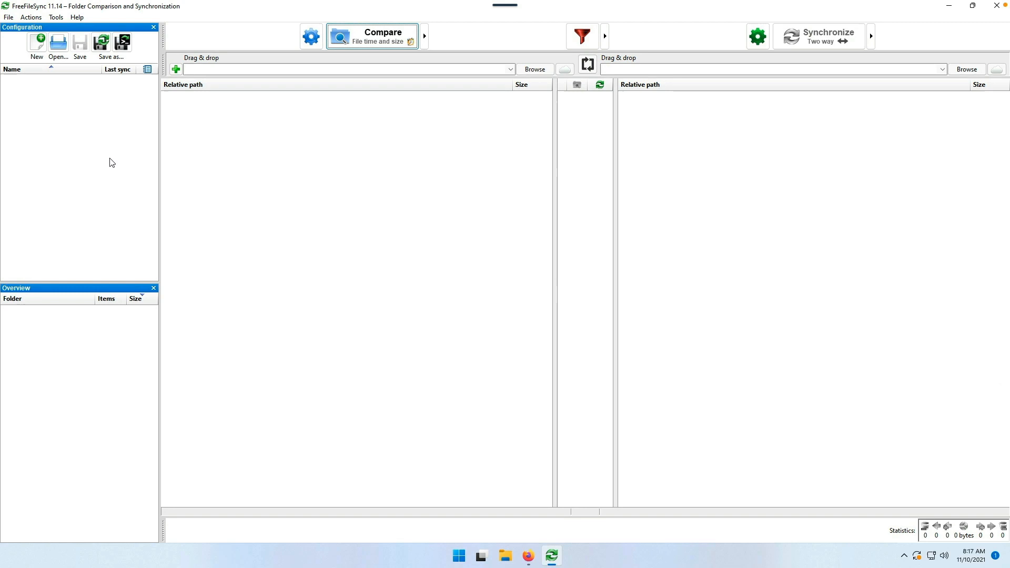
mouse_move(25, 165)
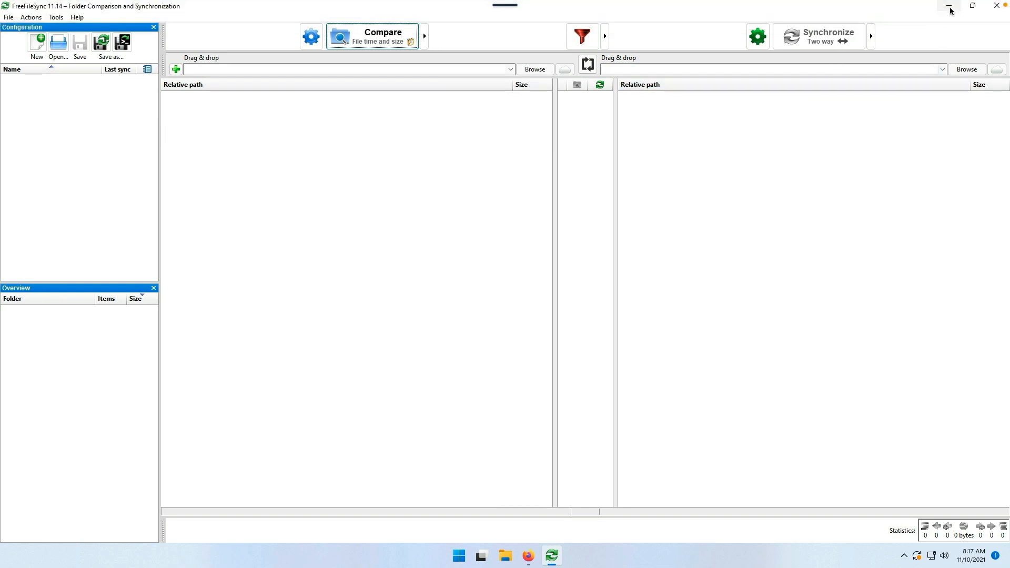
Minimize FreeFileSync and browse File Explorer's Network to the server 172.16.74.55.
click(948, 6)
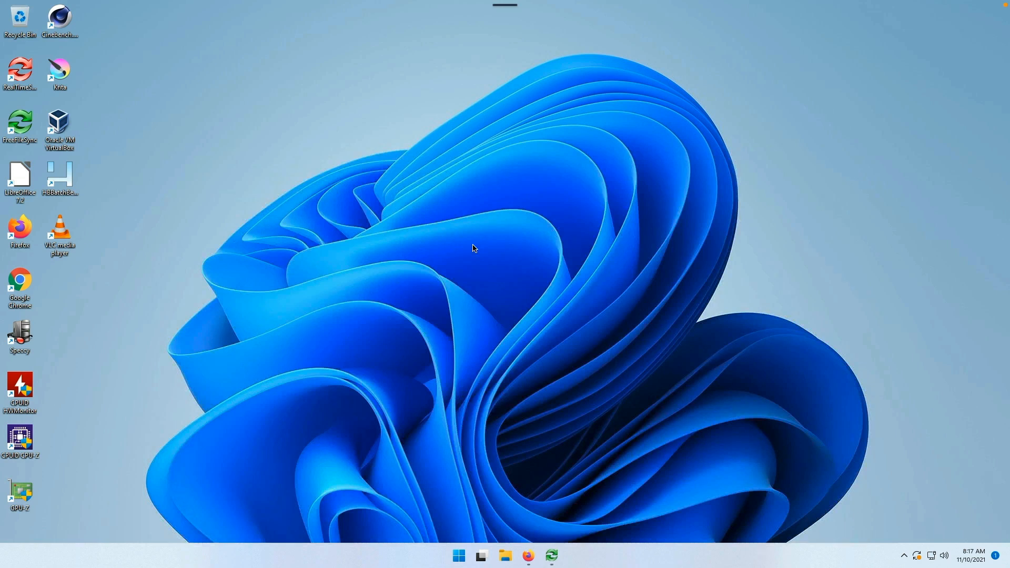
click(481, 555)
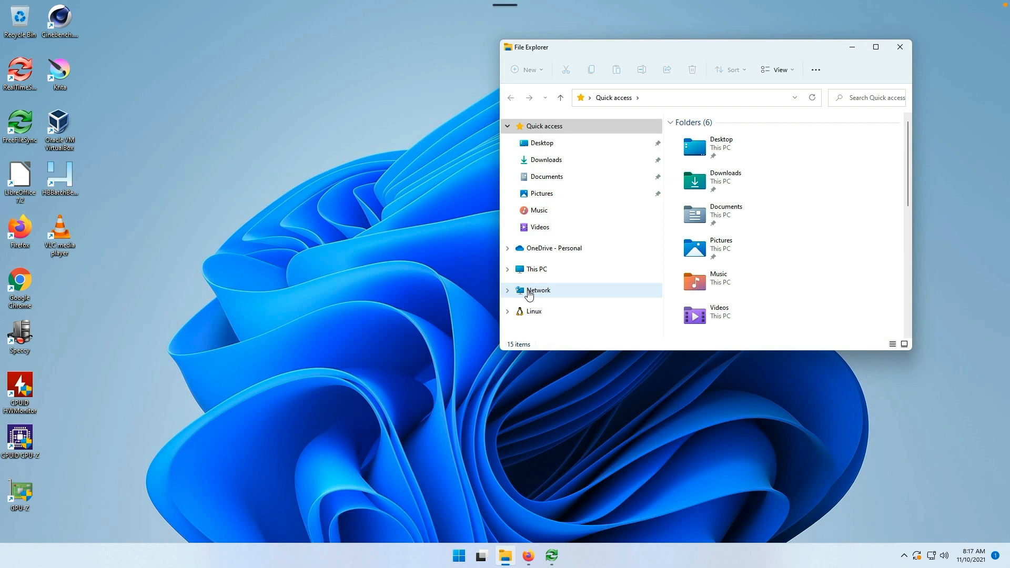
click(539, 290)
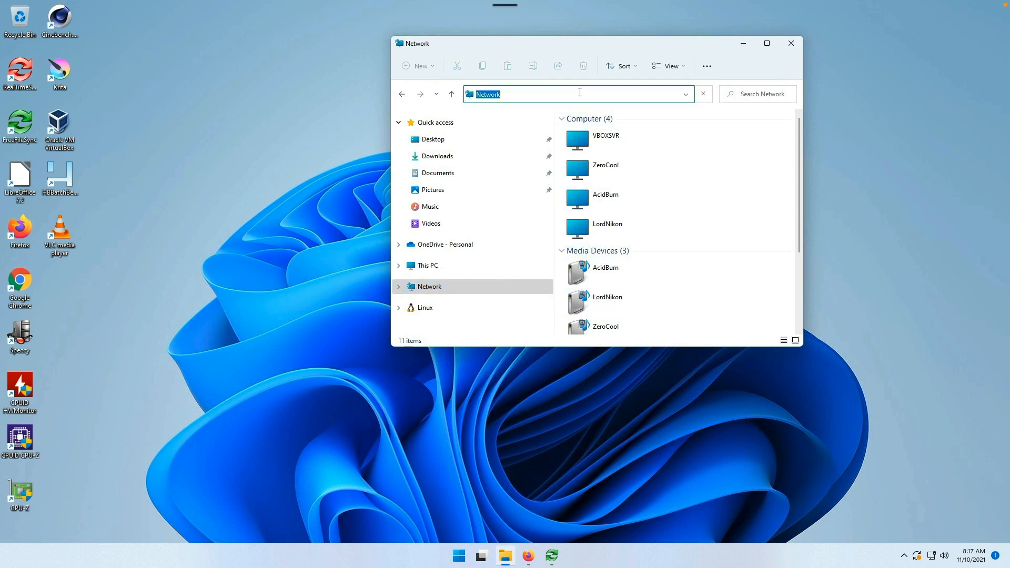
text(\\172.16.74.4)
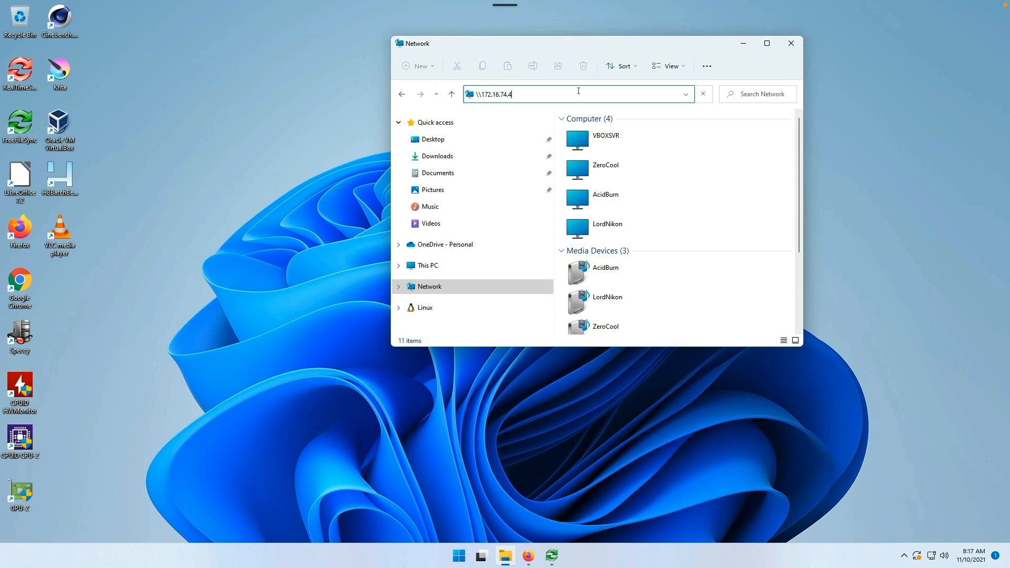
key(enter)
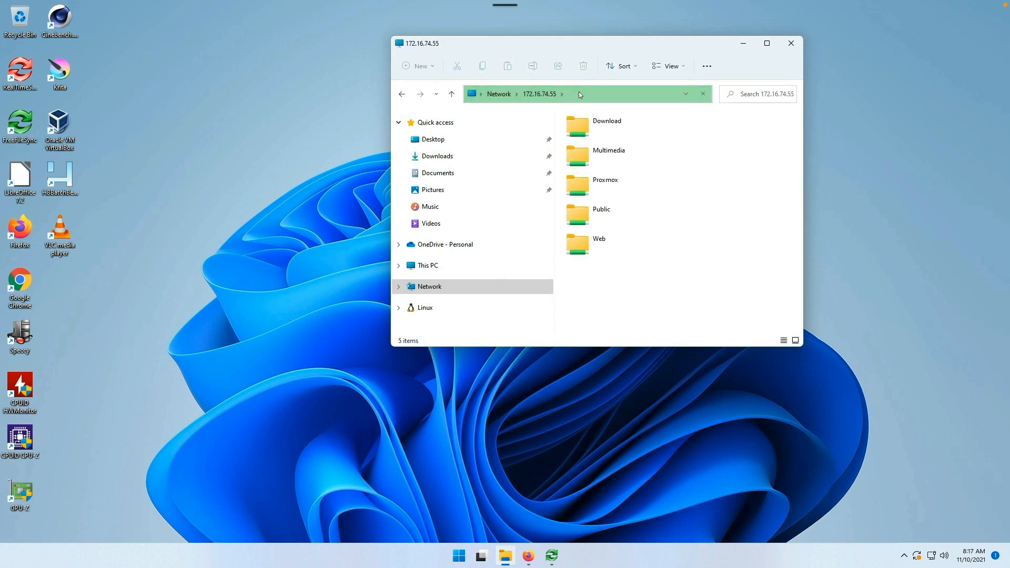
Select the Download share among the server's shared folders.
click(606, 125)
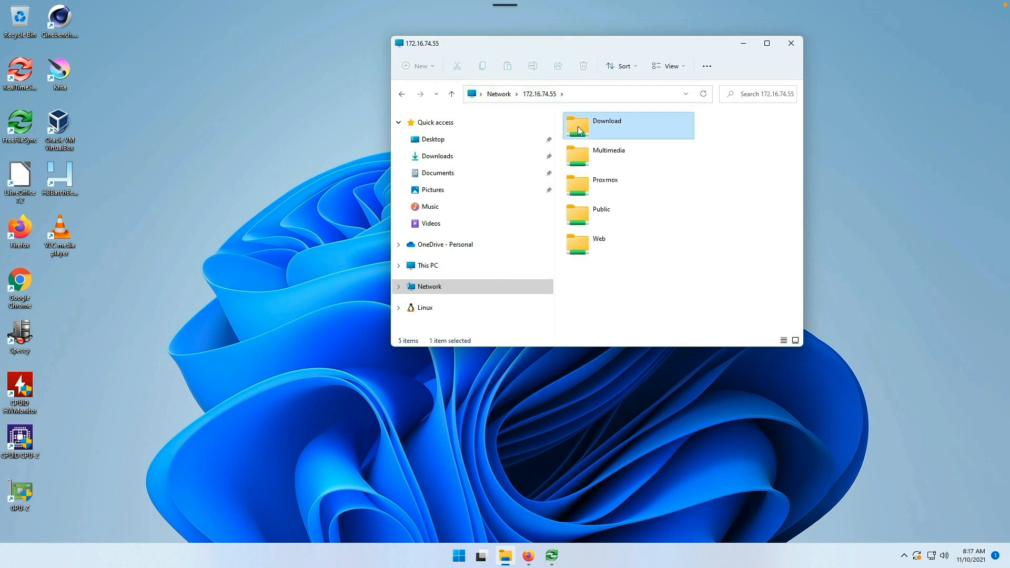
double_click(604, 126)
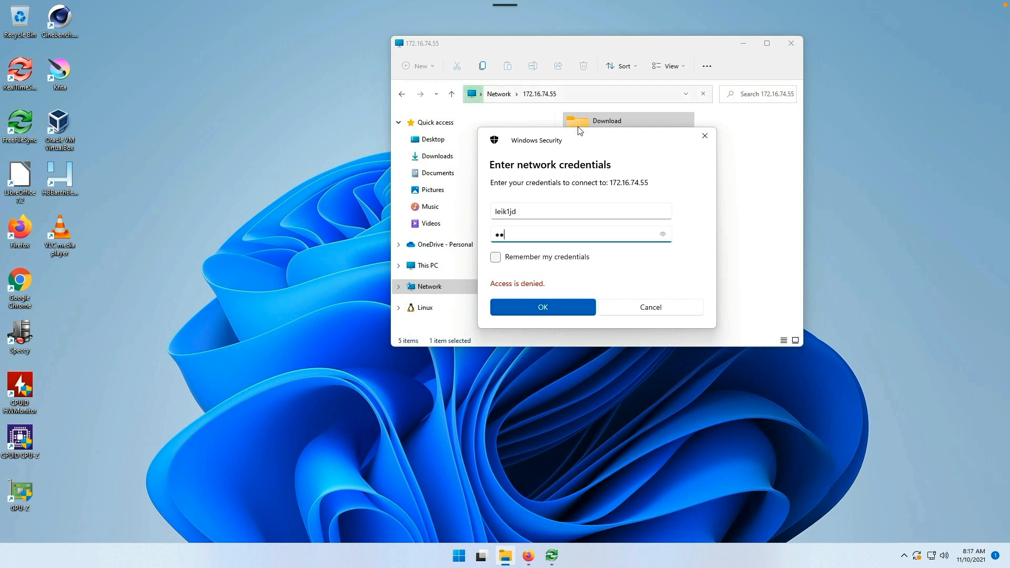
click(542, 306)
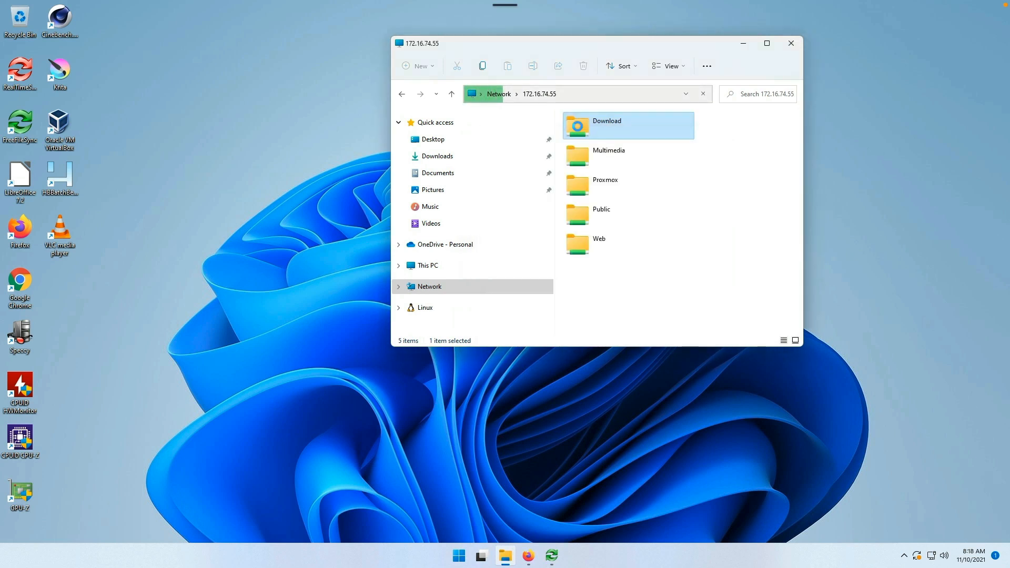
Inside the Download share create a new folder, decline merging it into Beelink, and select Beelink.
double_click(606, 125)
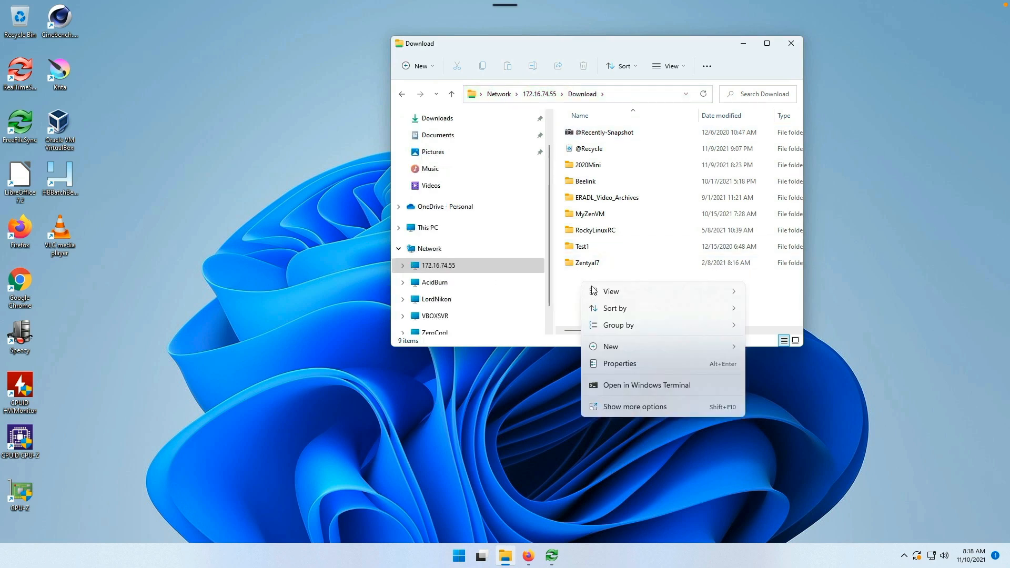
click(611, 346)
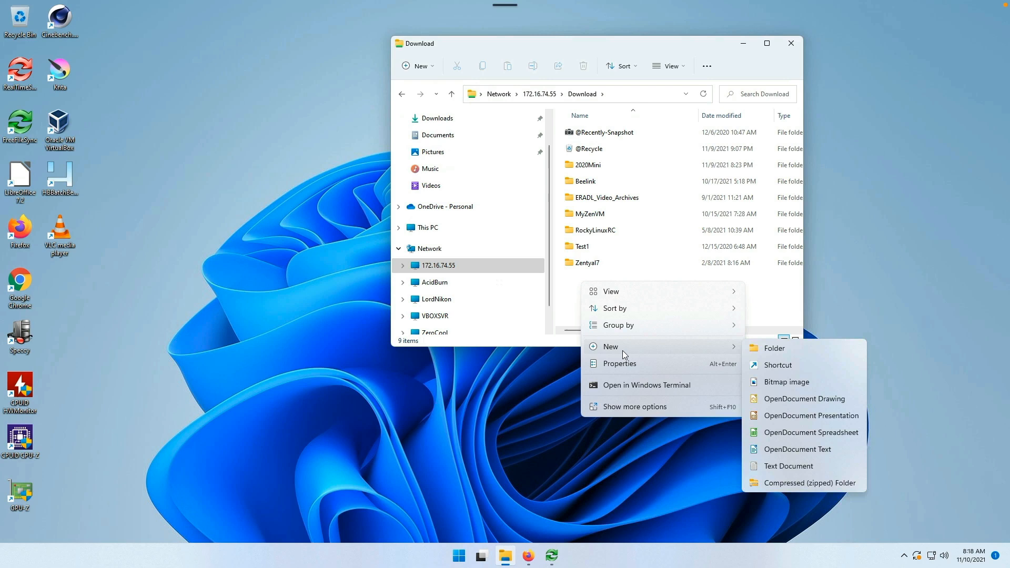
click(774, 348)
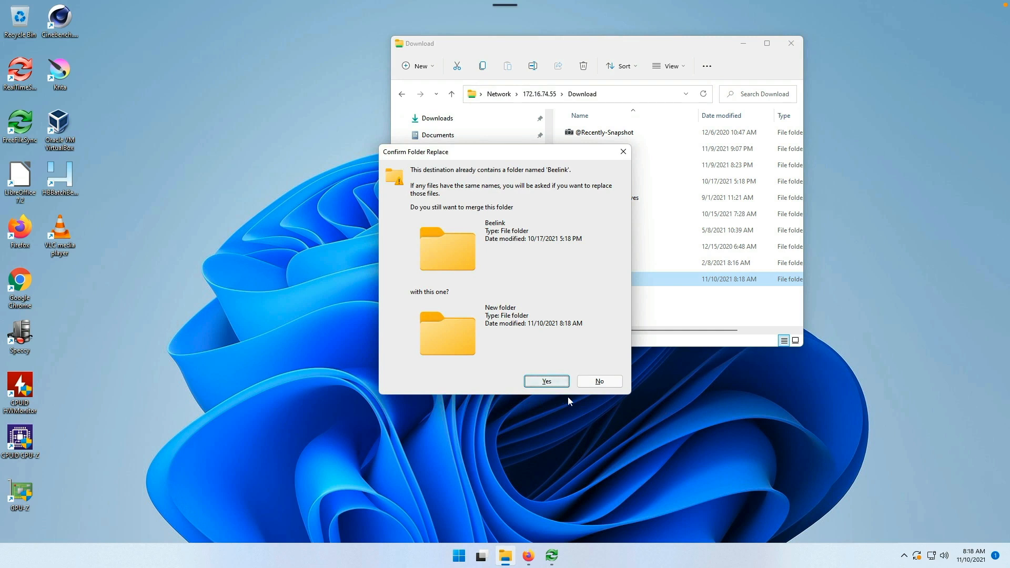
click(546, 381)
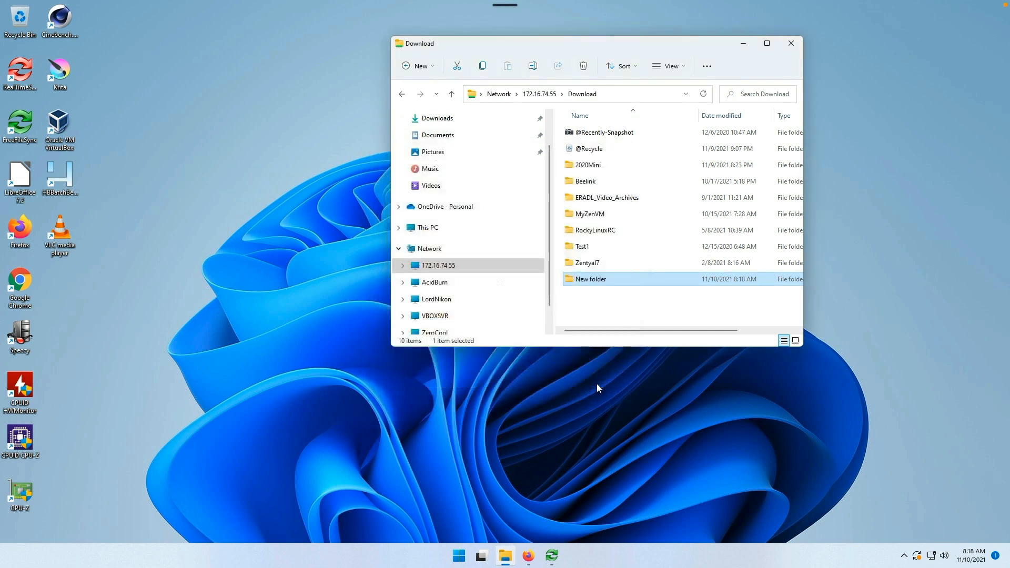
click(584, 181)
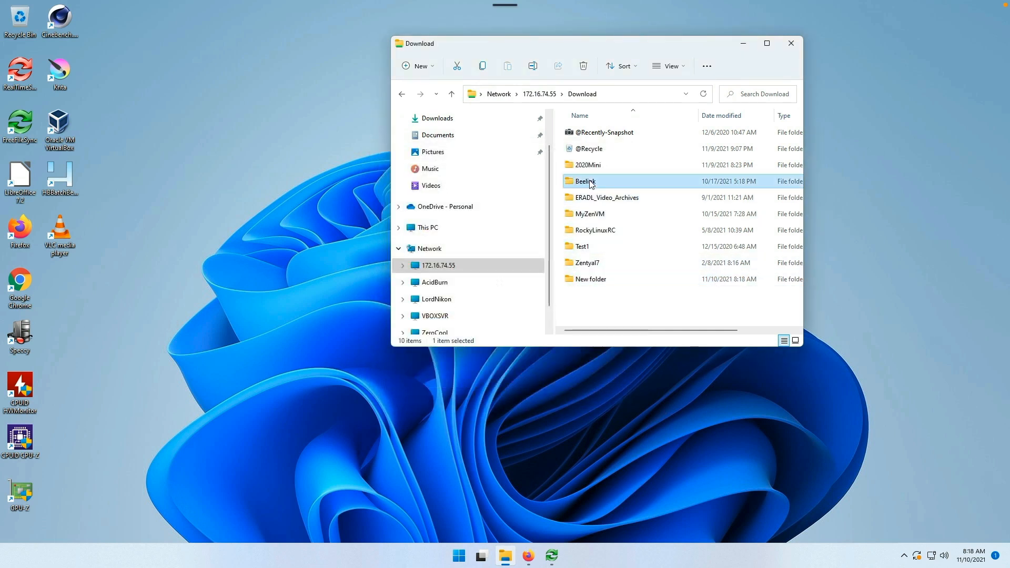
Inside Beelink create new Documents and Videos subfolders.
double_click(585, 181)
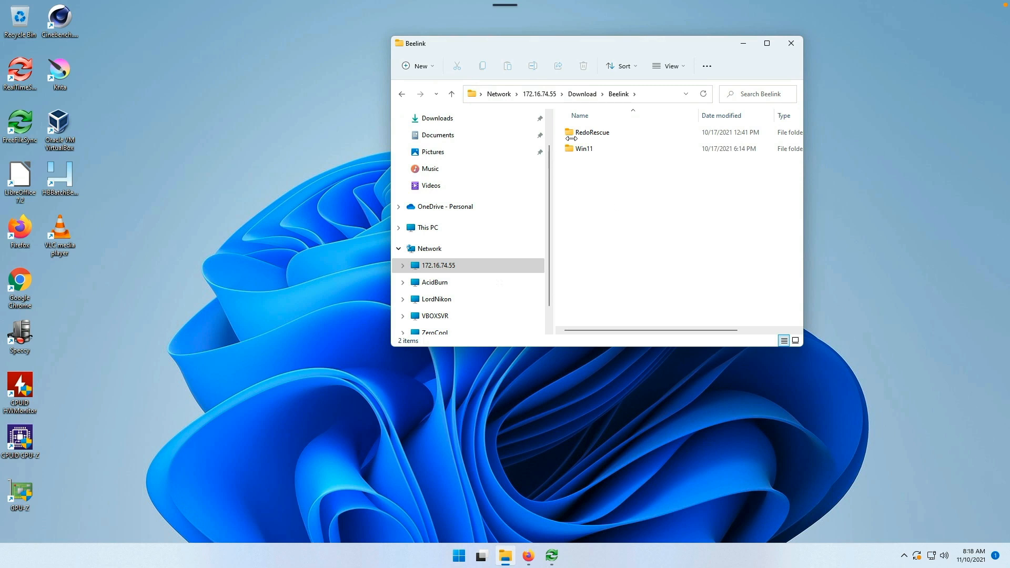
mouse_move(583, 149)
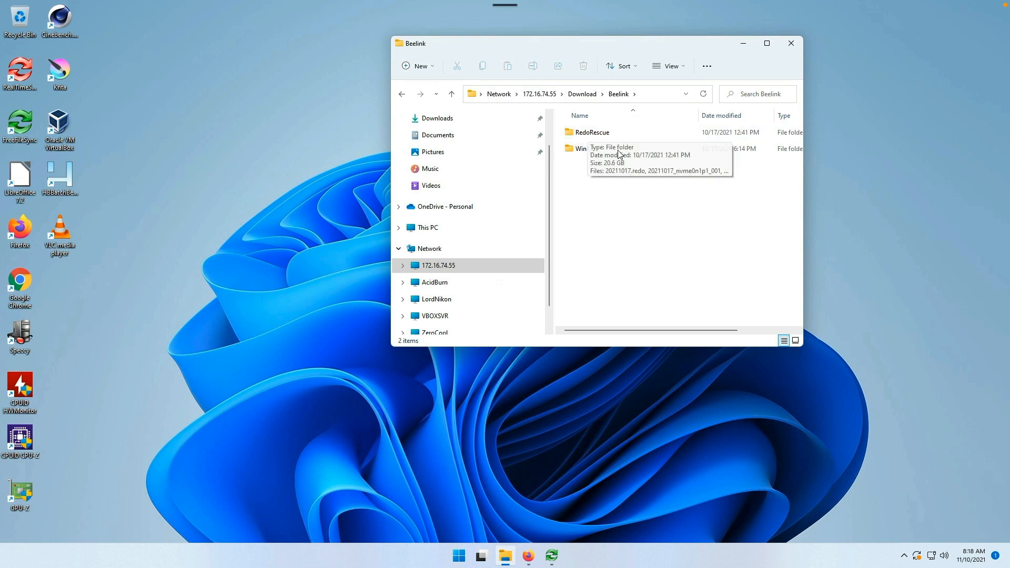
mouse_move(587, 169)
text(Documents)
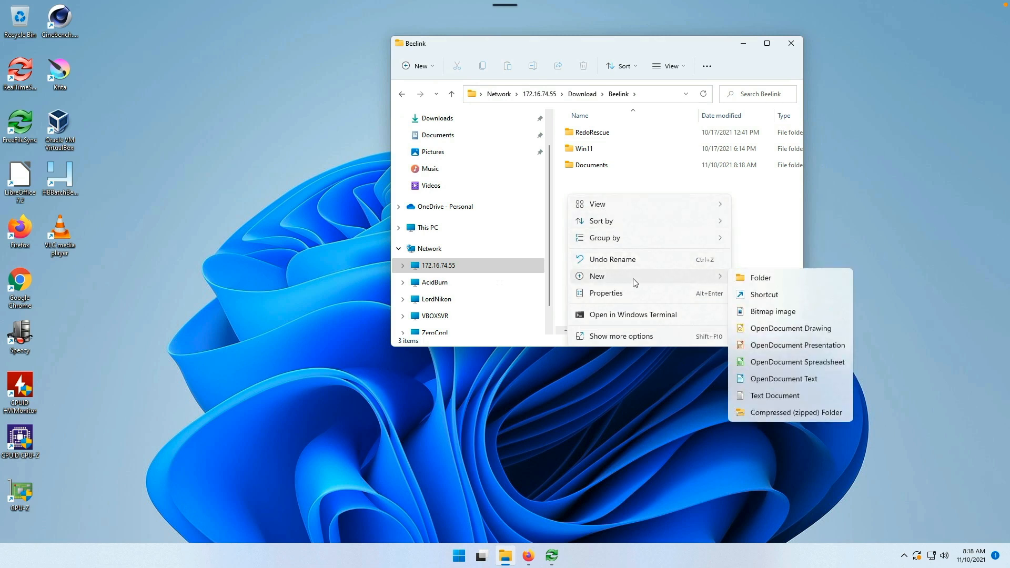
click(761, 278)
text(Videos)
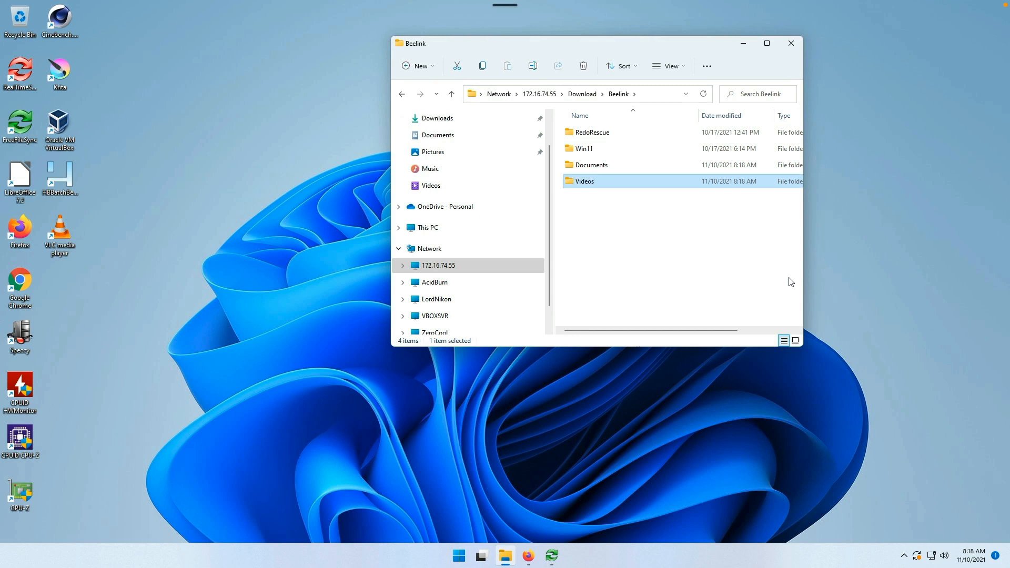
mouse_move(550, 556)
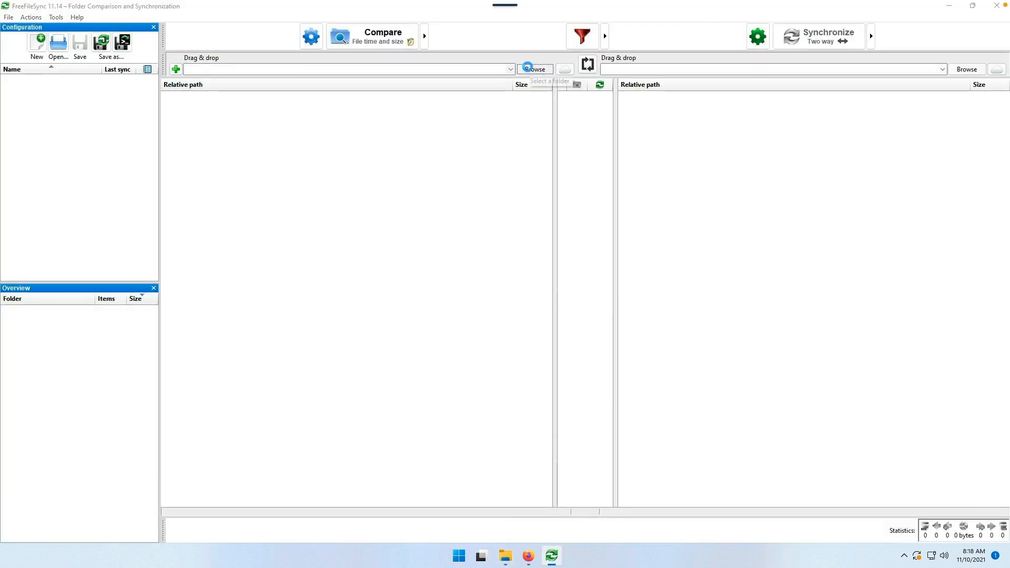
Set the local Documents folder as the left side of the pair.
click(535, 69)
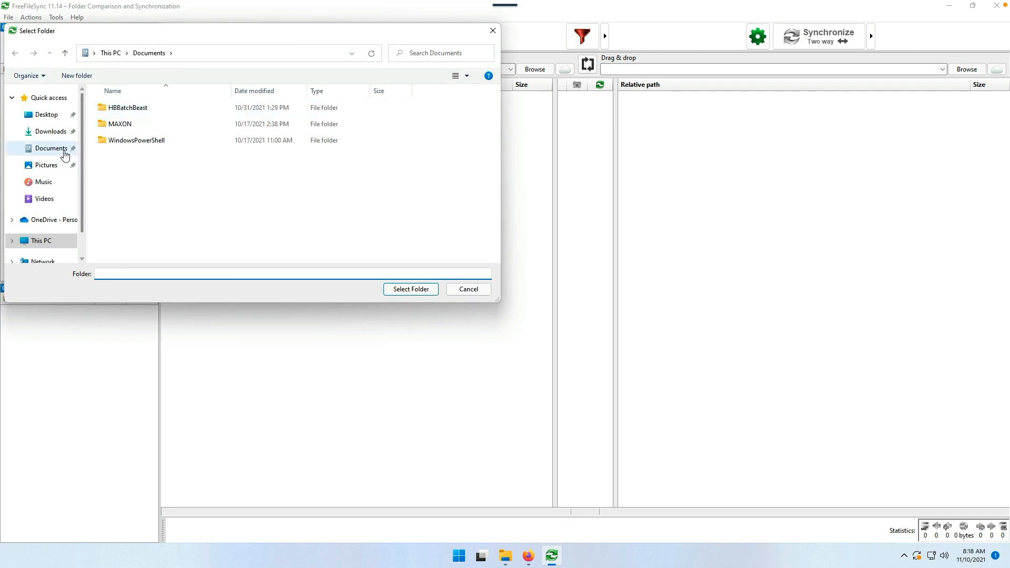
click(50, 148)
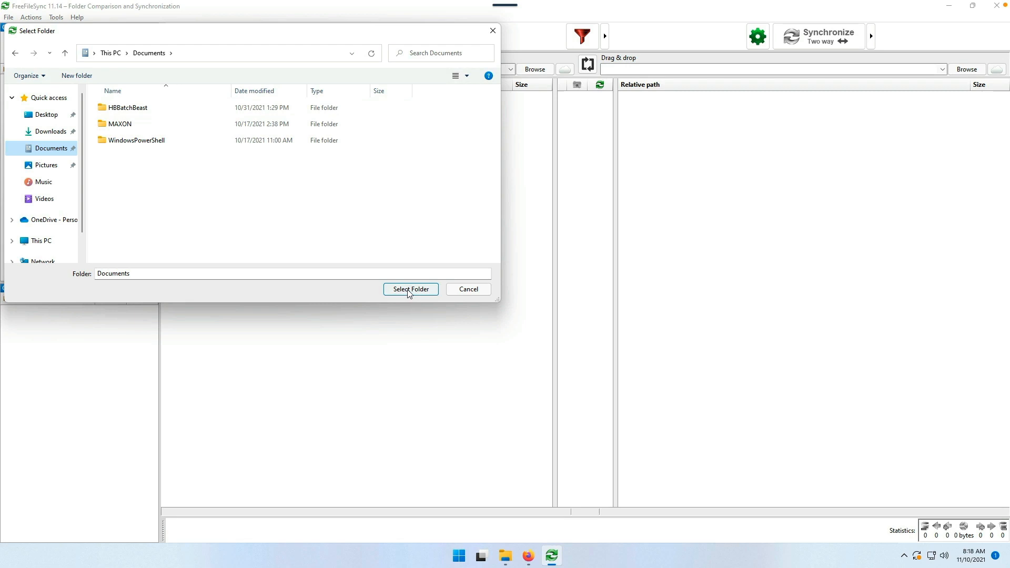
click(410, 288)
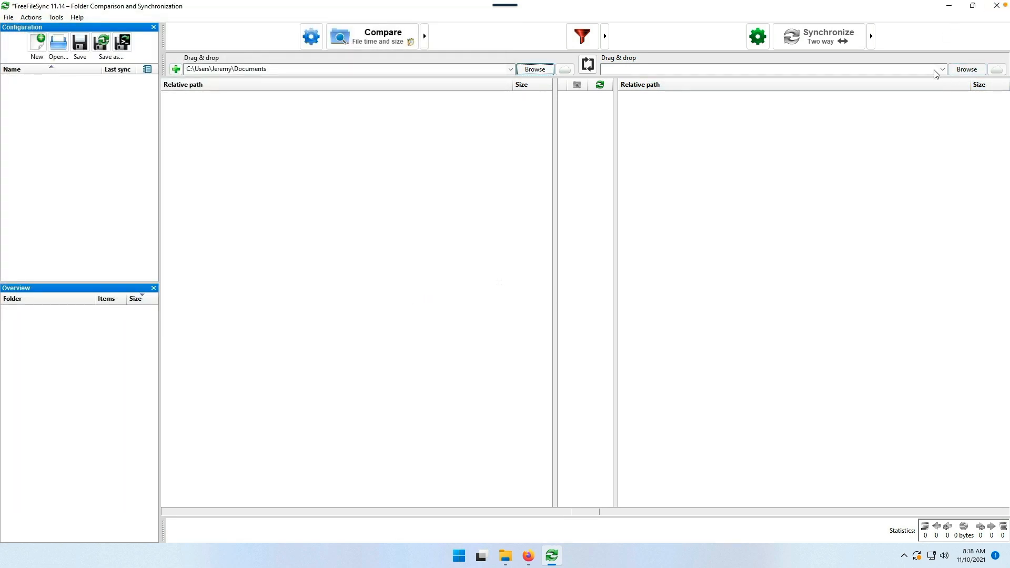
mouse_move(966, 70)
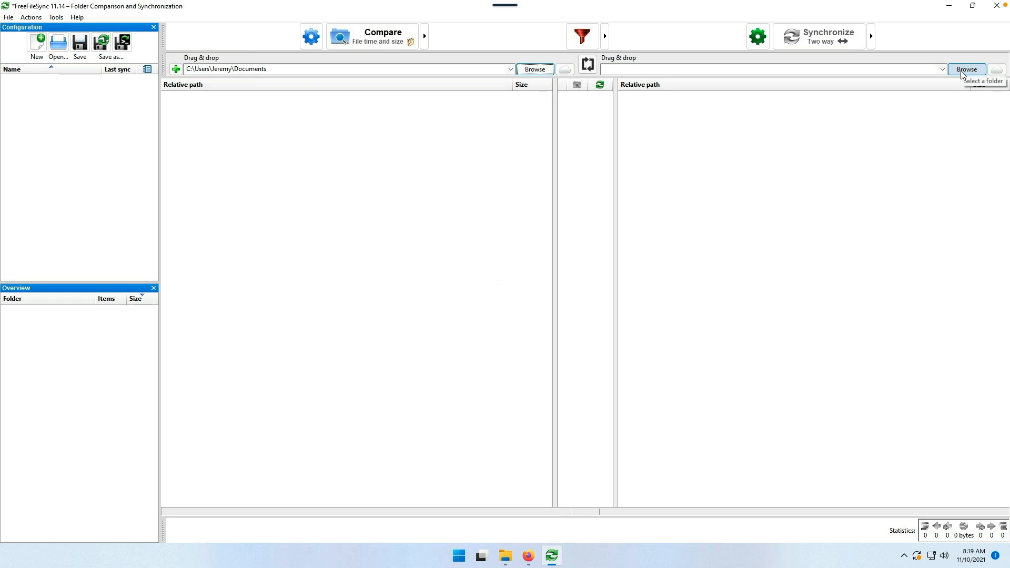
Set LordNikon's Download\Beelink\Documents network folder as the right side.
click(966, 70)
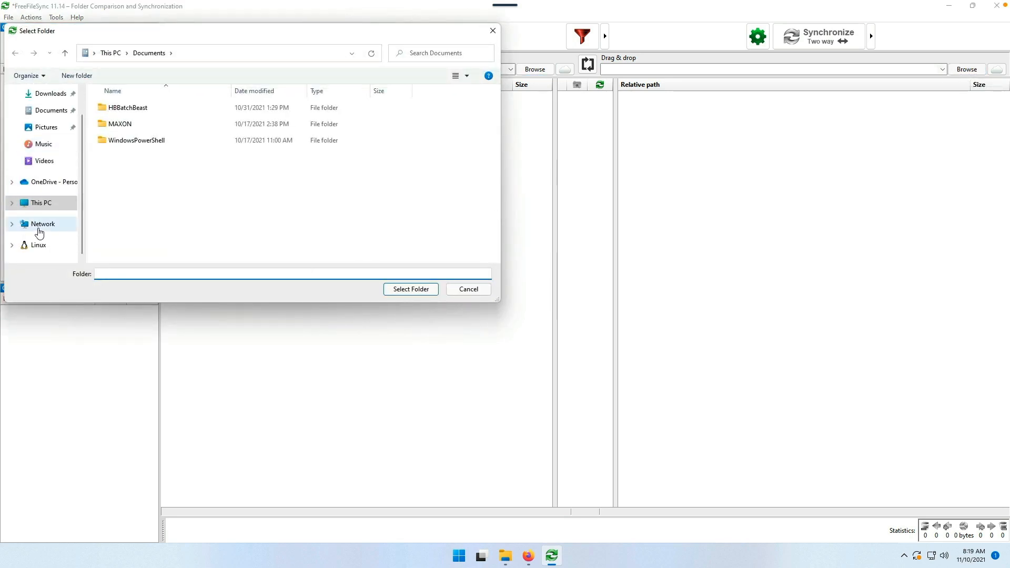
click(43, 223)
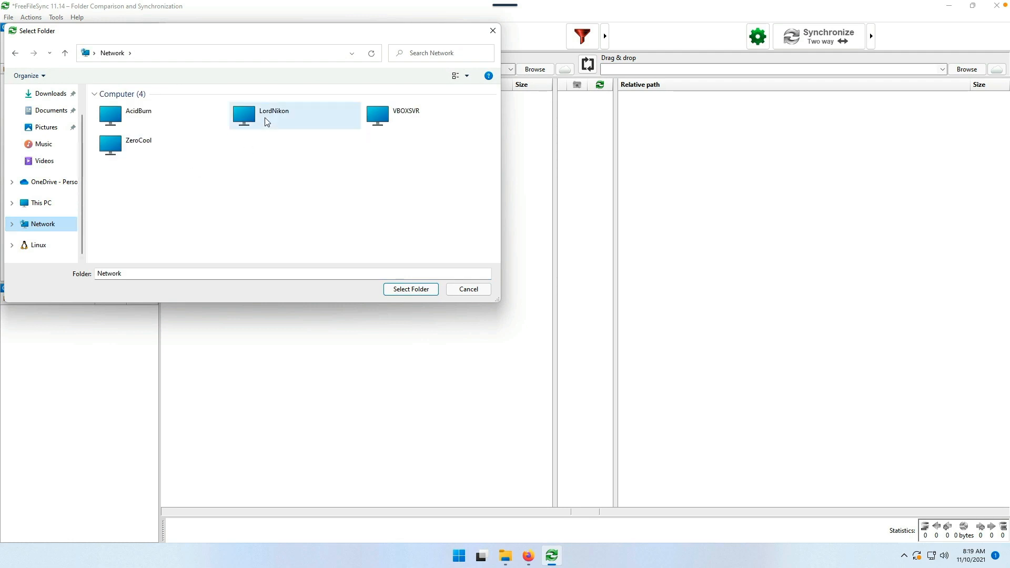
click(274, 115)
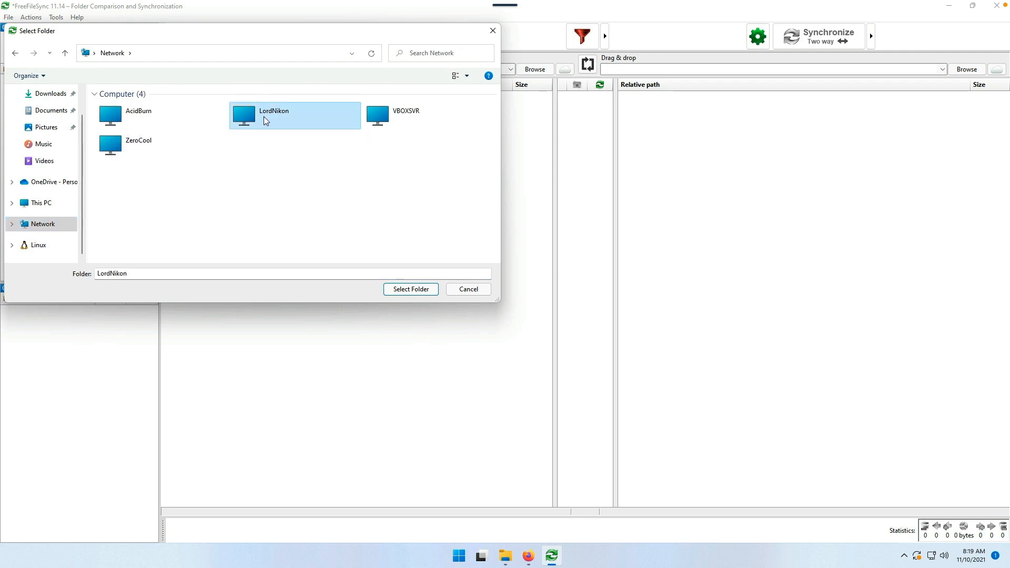
double_click(274, 115)
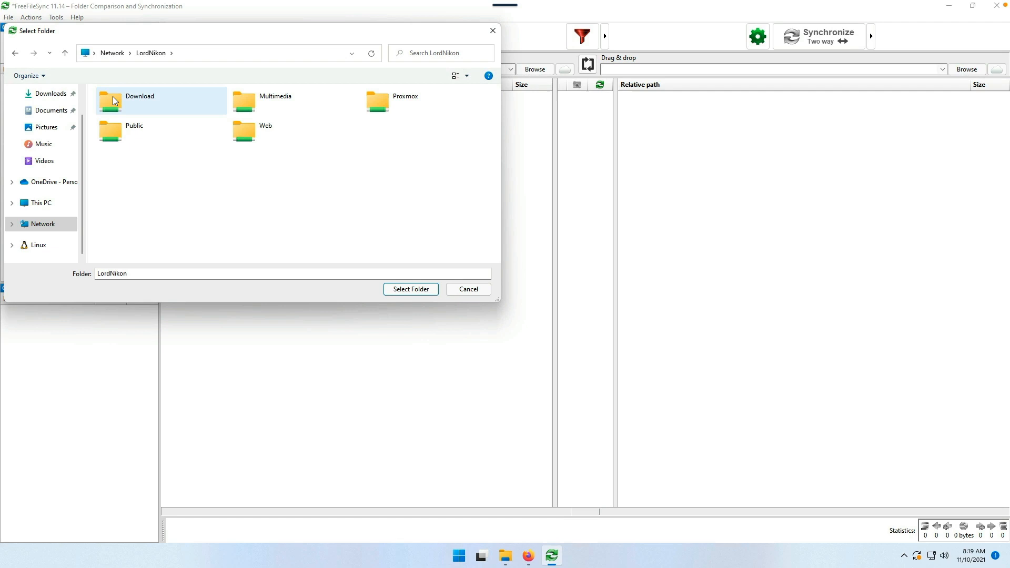
double_click(139, 101)
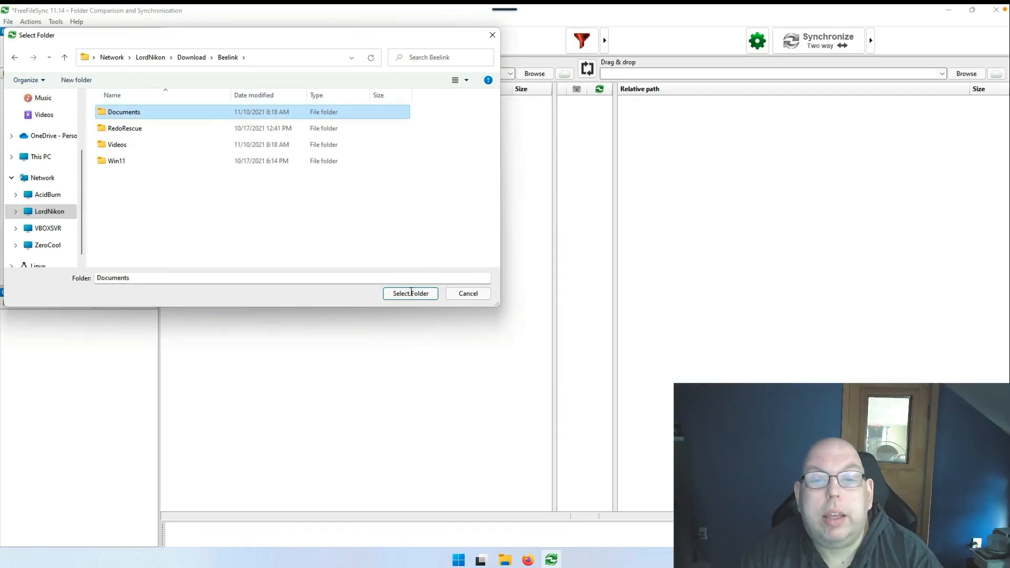
click(409, 294)
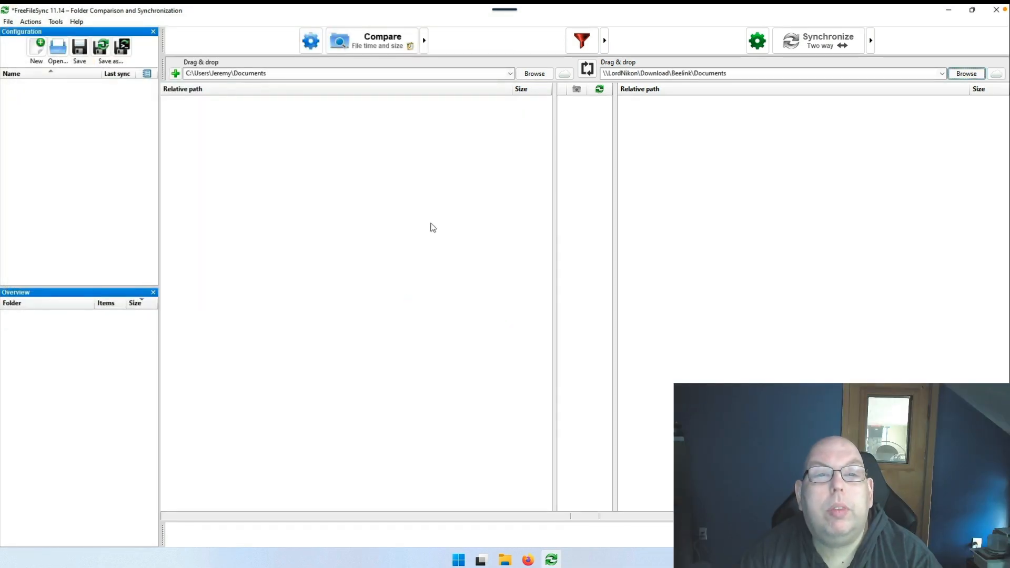
mouse_move(819, 40)
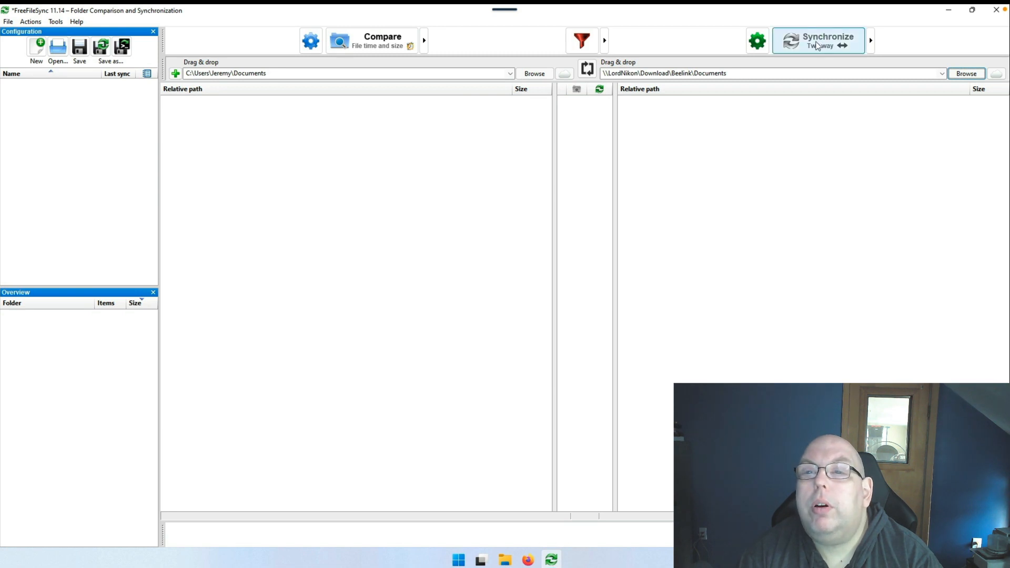
Switch the synchronization variant to Mirror and compare the two Documents folders.
click(870, 41)
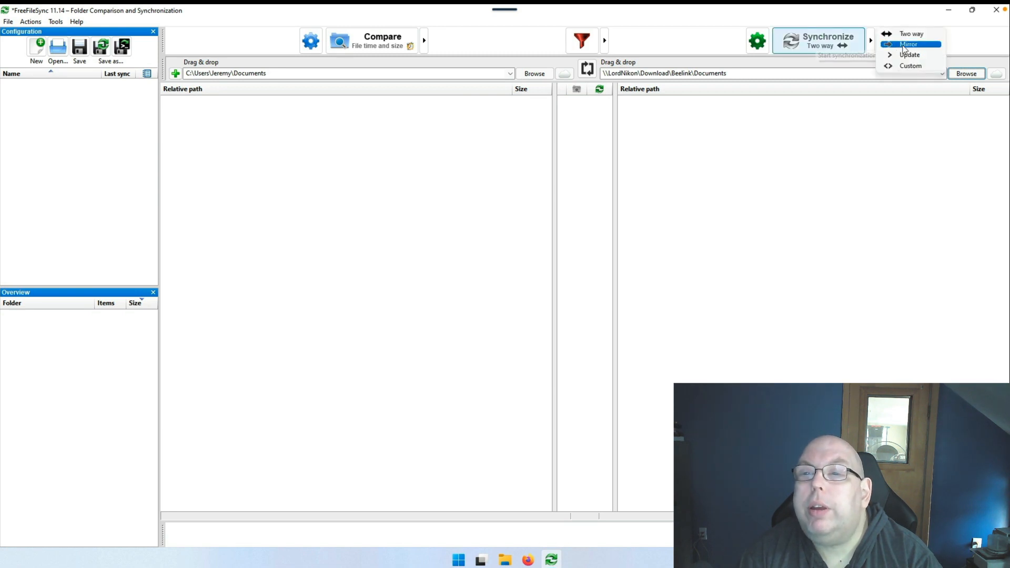
click(910, 44)
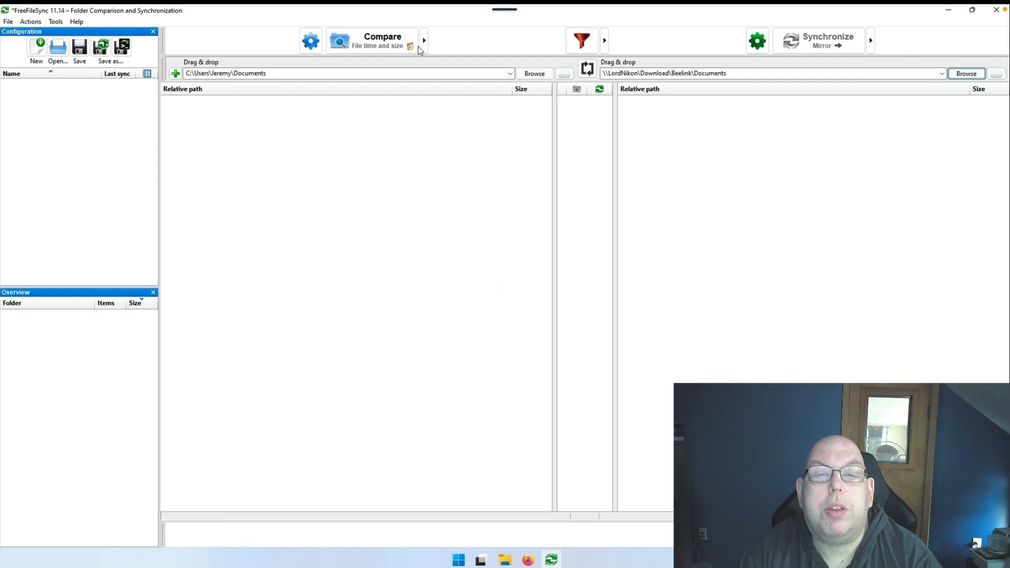
mouse_move(370, 41)
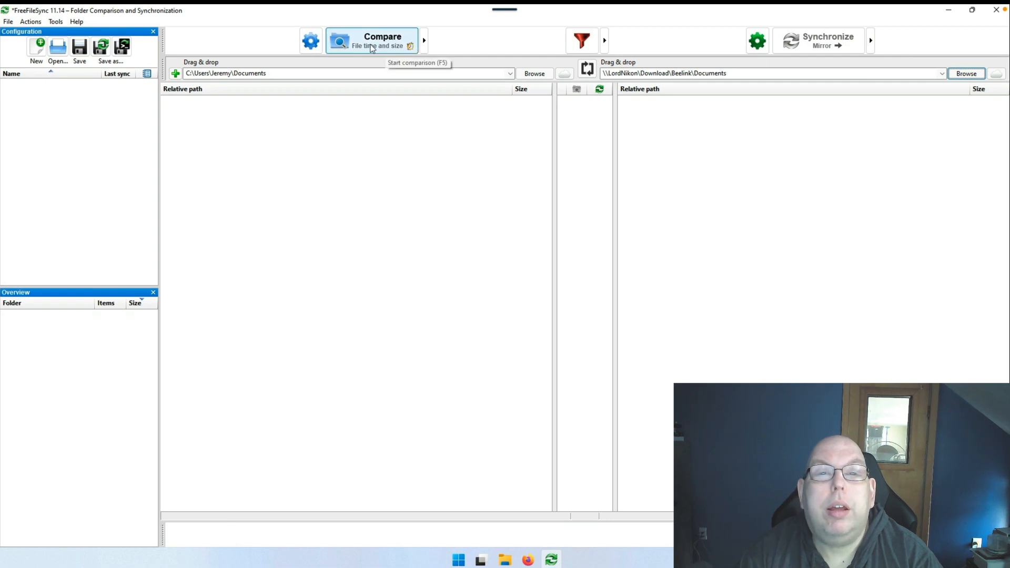
click(372, 40)
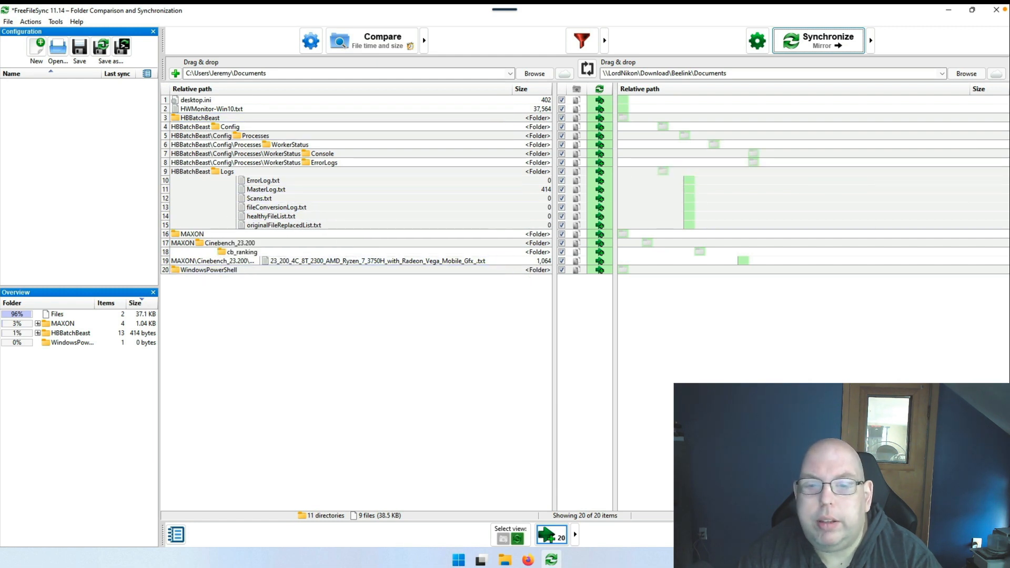
mouse_move(819, 40)
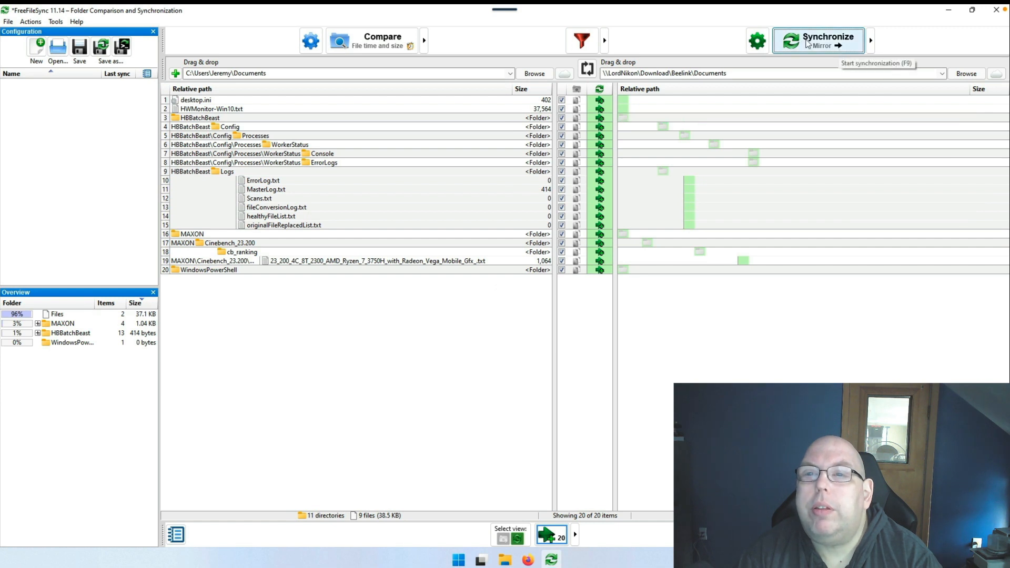
Run the mirror sync of 20 items (38.5 KB), suppressing future confirmations, and close the summary.
click(819, 41)
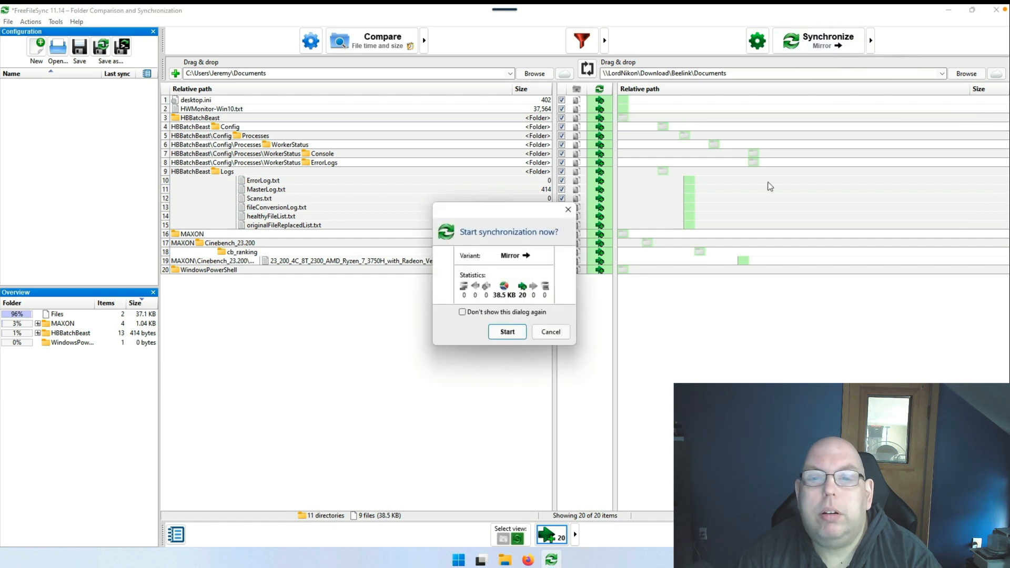
click(463, 312)
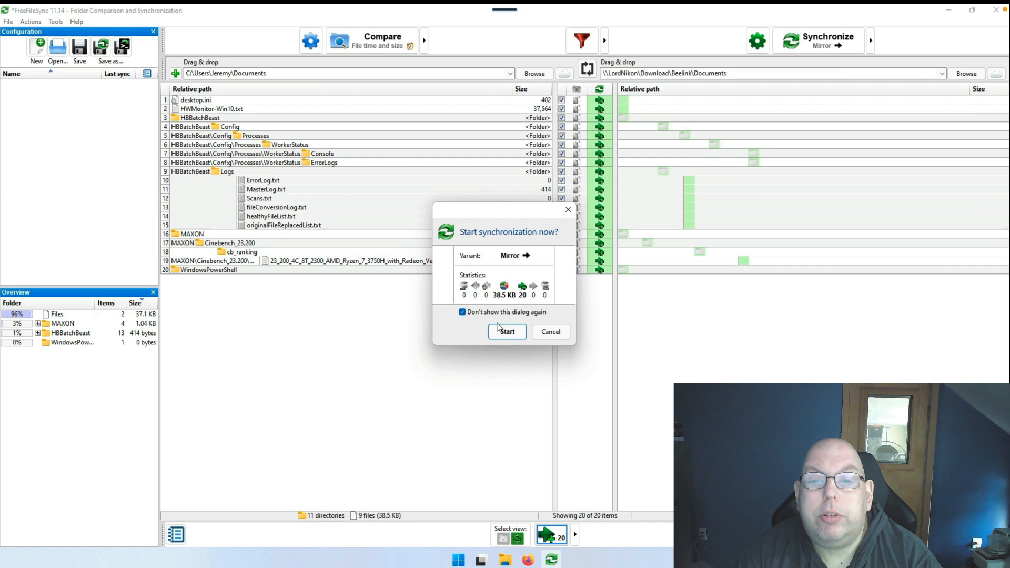
click(507, 331)
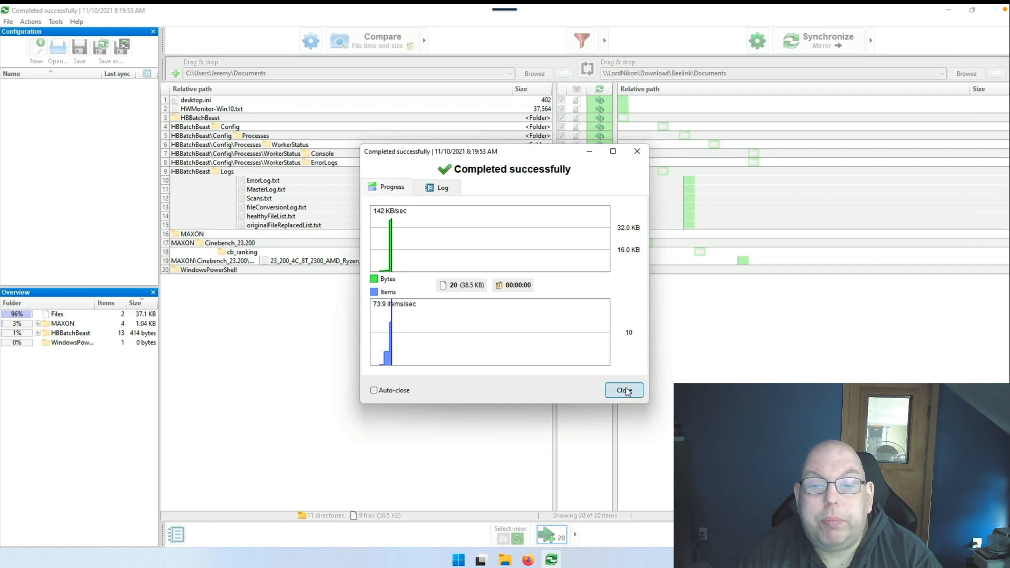
click(622, 390)
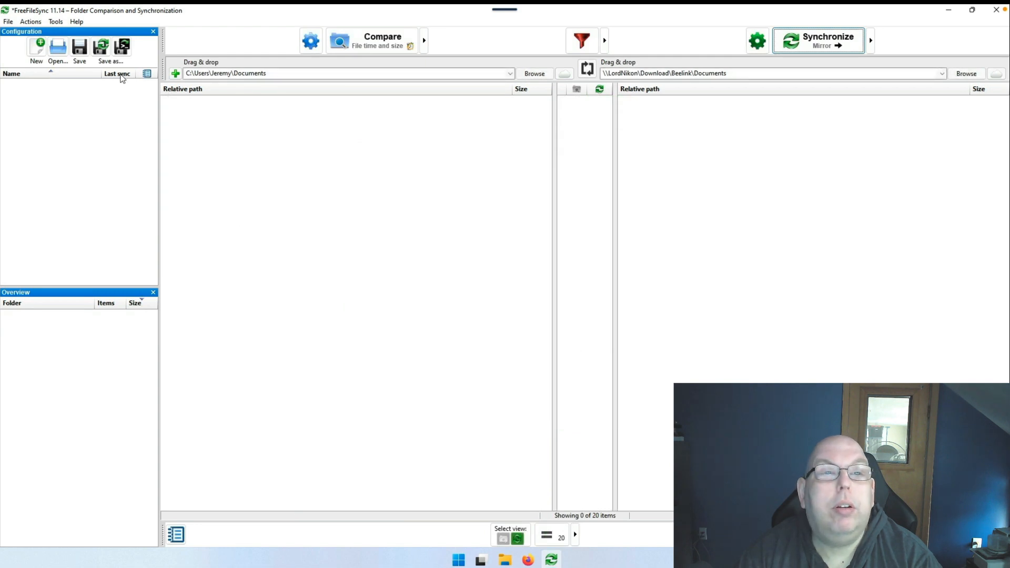
Save the configuration as Documents.ffs_gui in the local Documents folder.
click(111, 49)
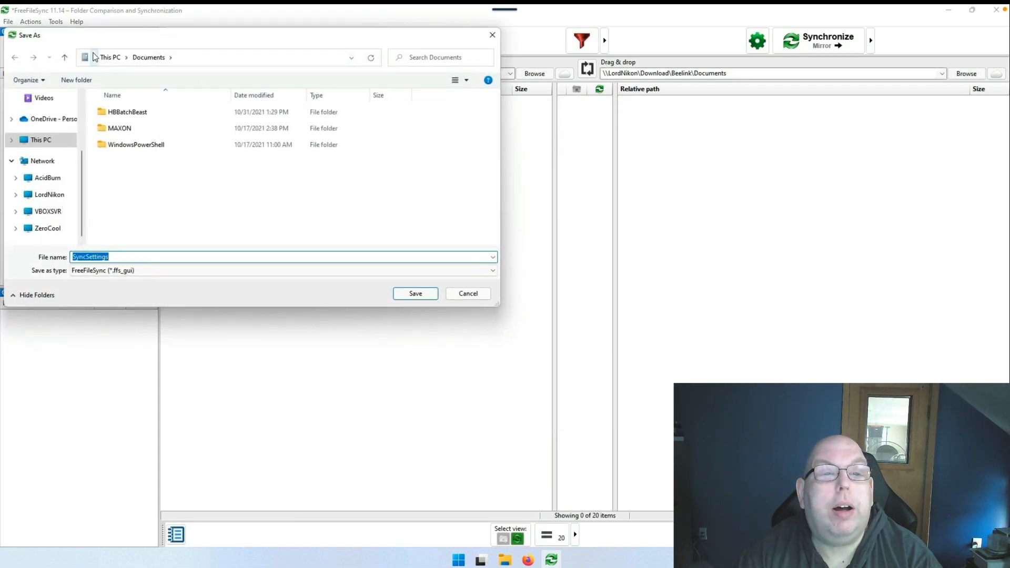
text(V)
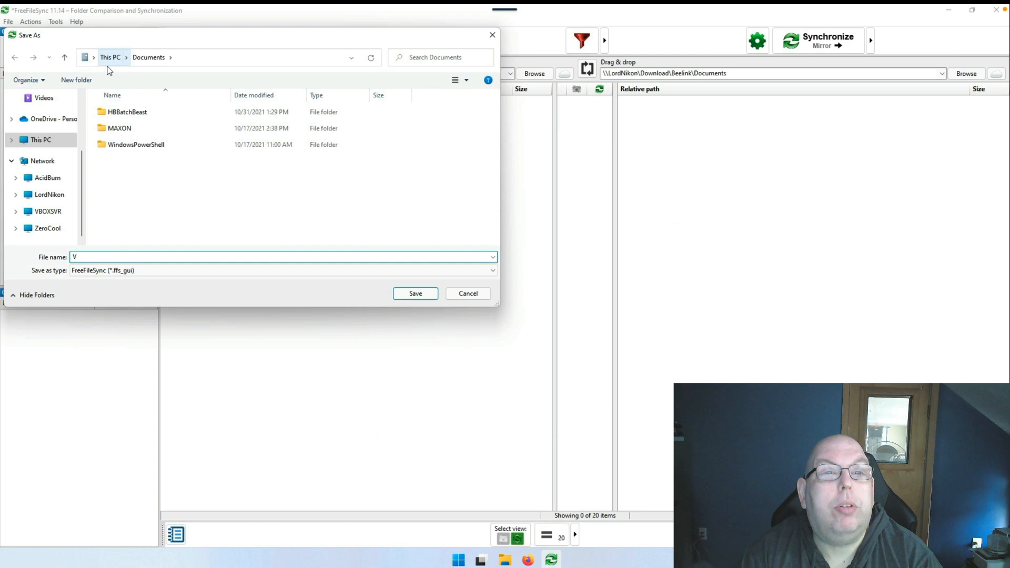
text(i)
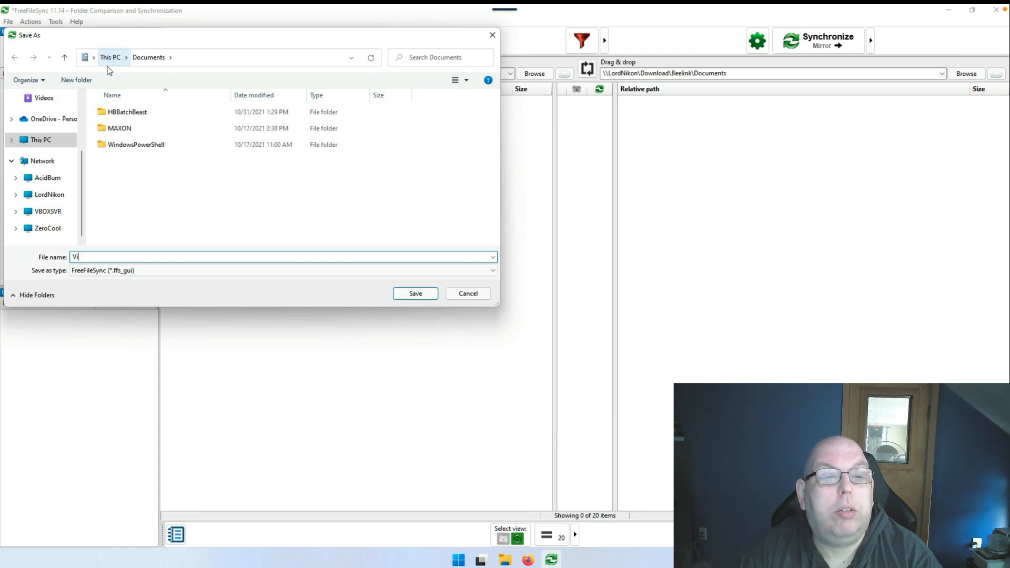
text(Doc)
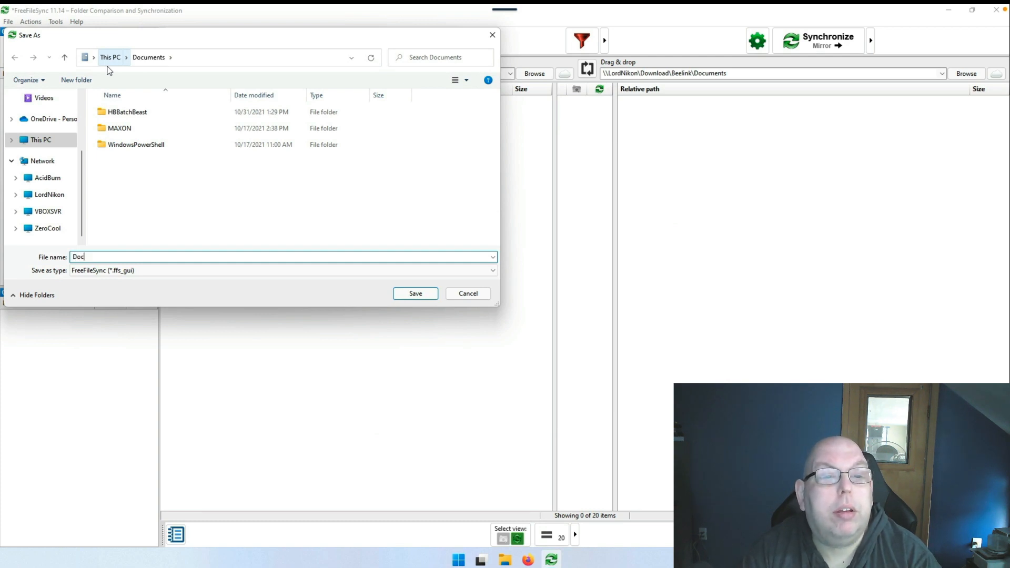
click(415, 293)
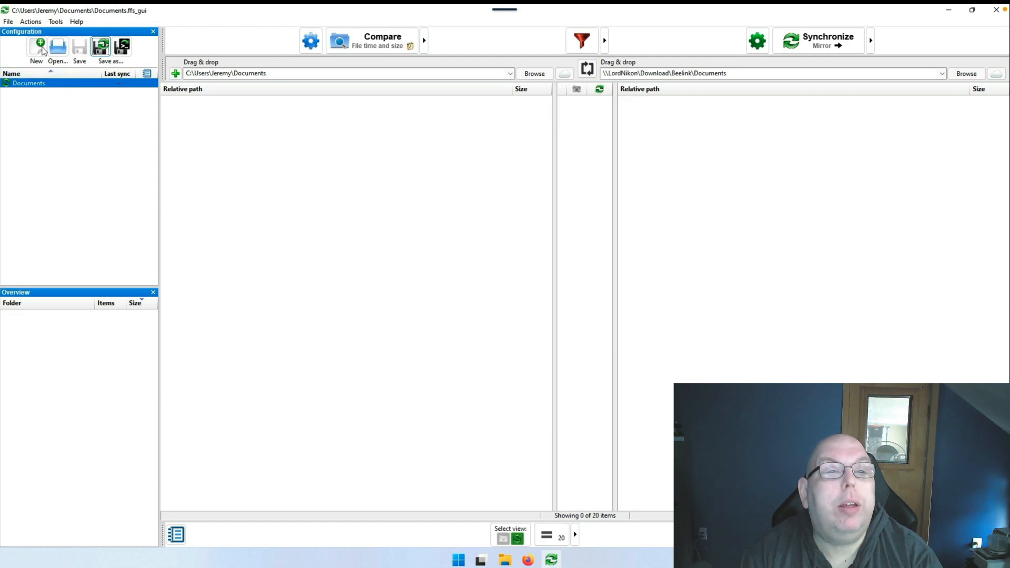
Start a new blank configuration with the local Videos library as the source folder.
click(36, 49)
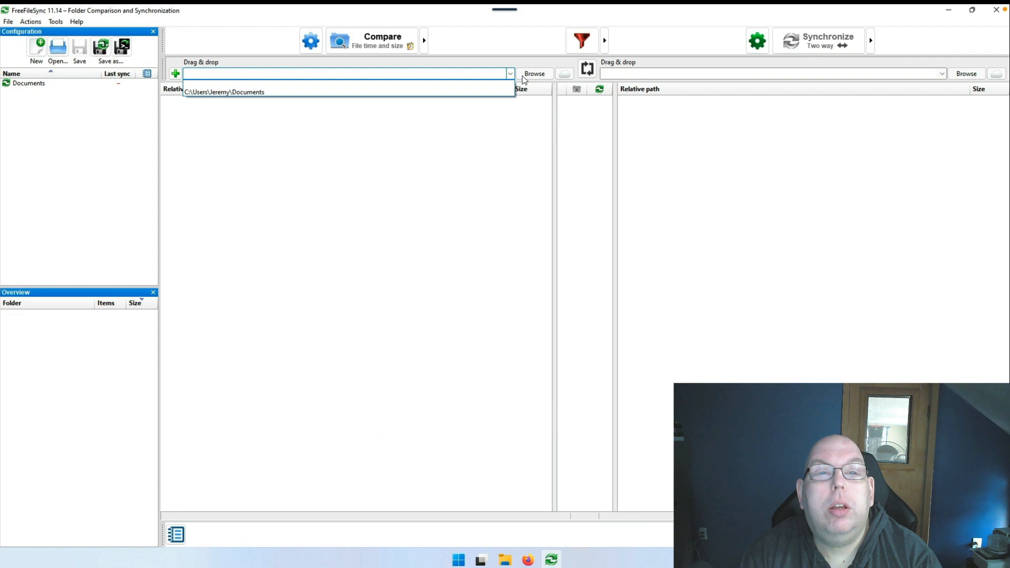
click(534, 73)
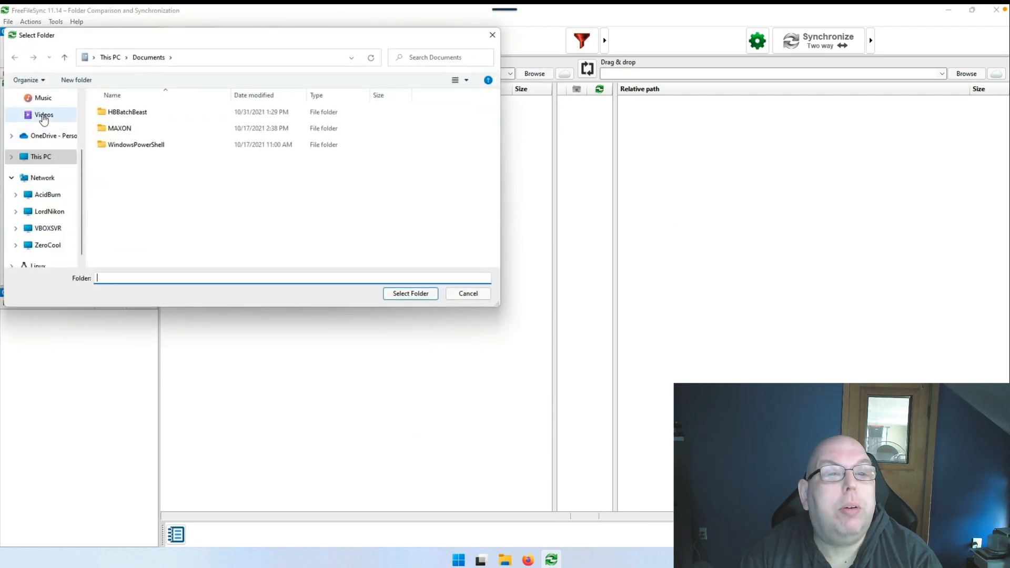
click(43, 115)
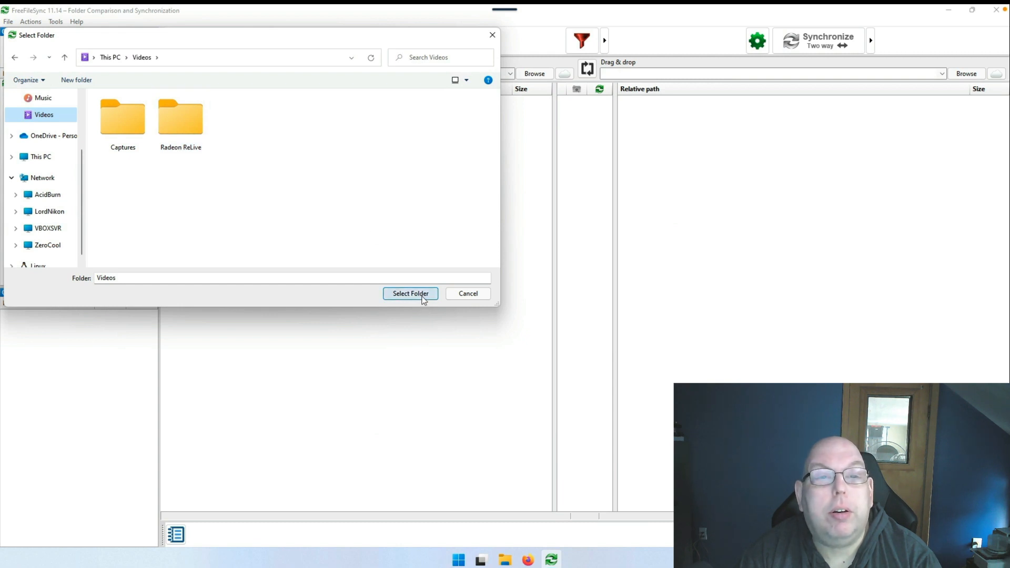
click(411, 294)
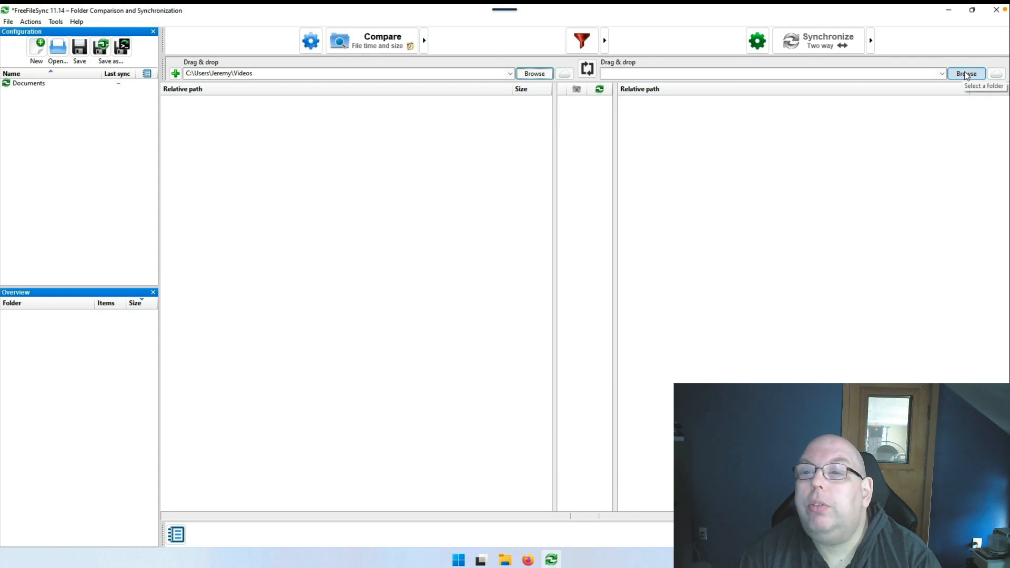
Set the destination to \\LordNikon\Download\Beelink\Videos on the network share.
click(966, 73)
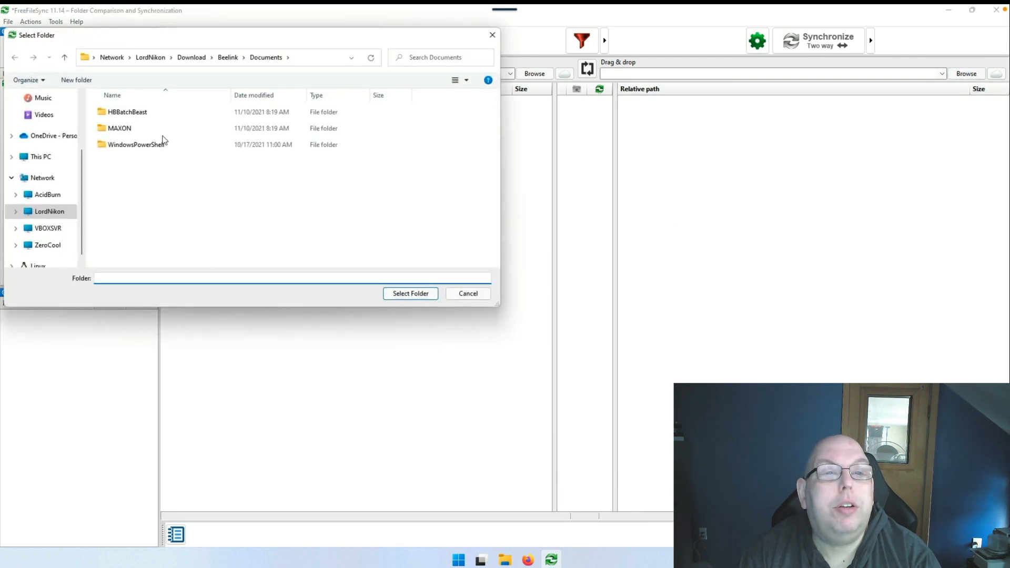
click(227, 57)
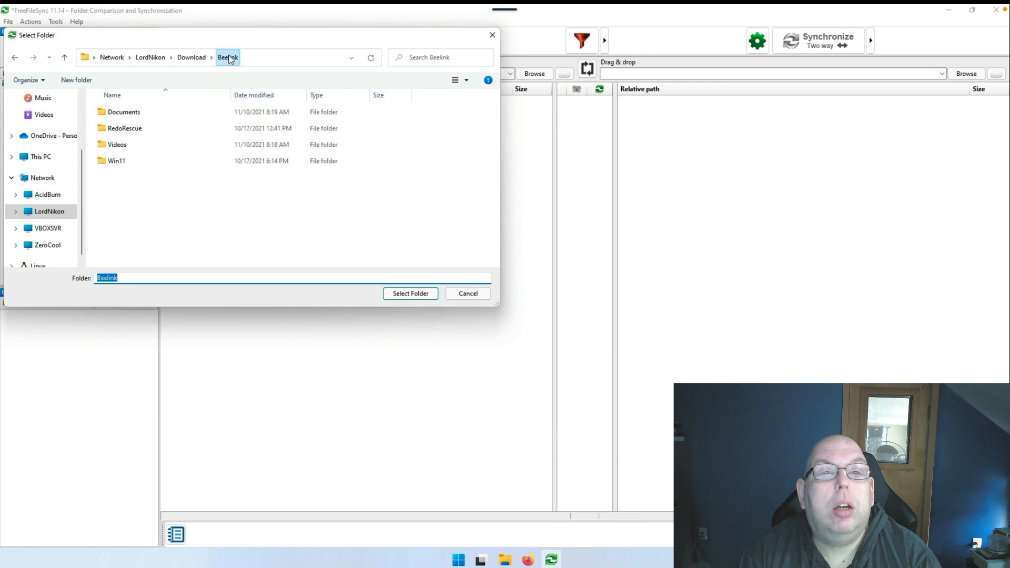
click(117, 144)
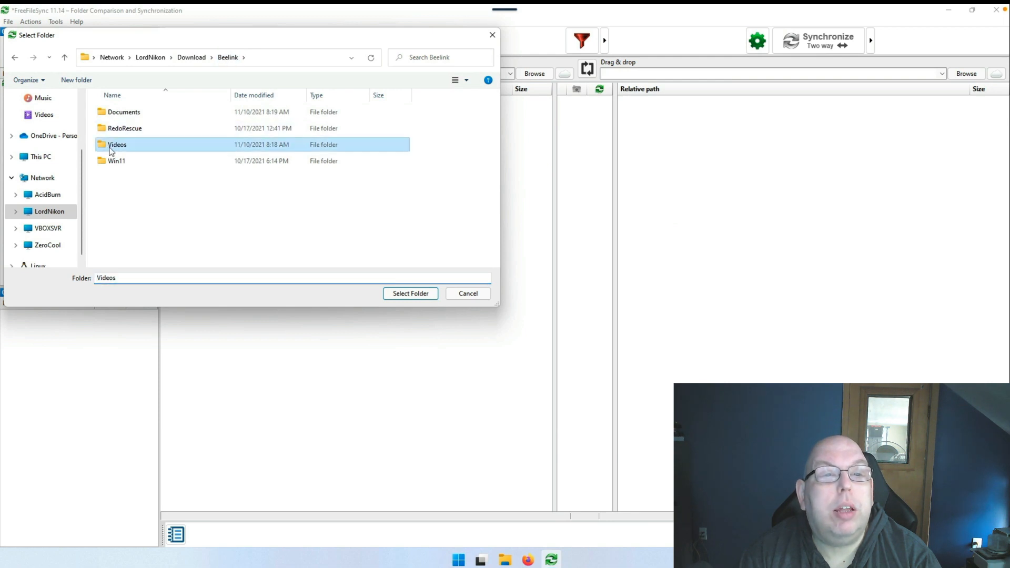
click(409, 294)
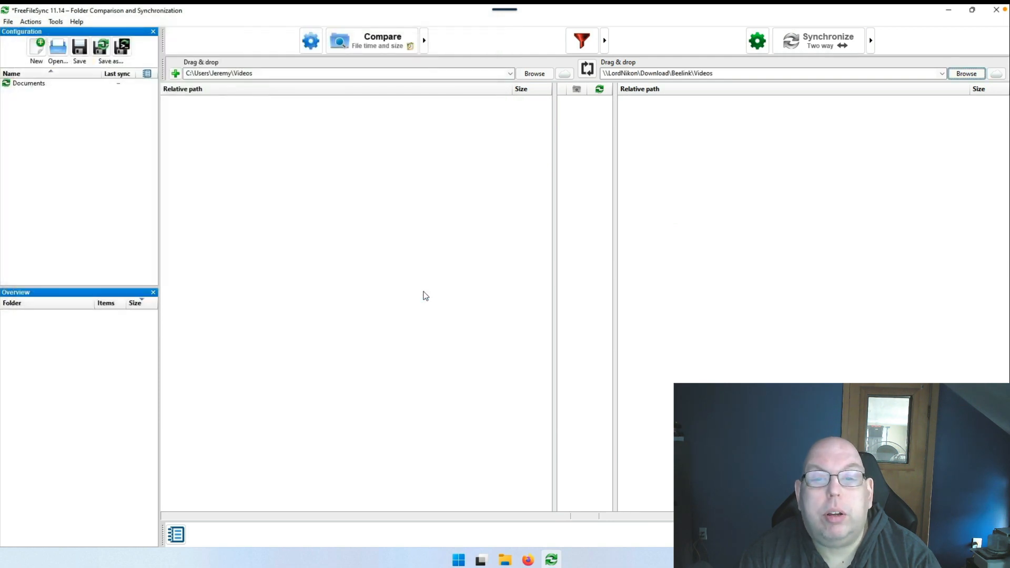
click(870, 40)
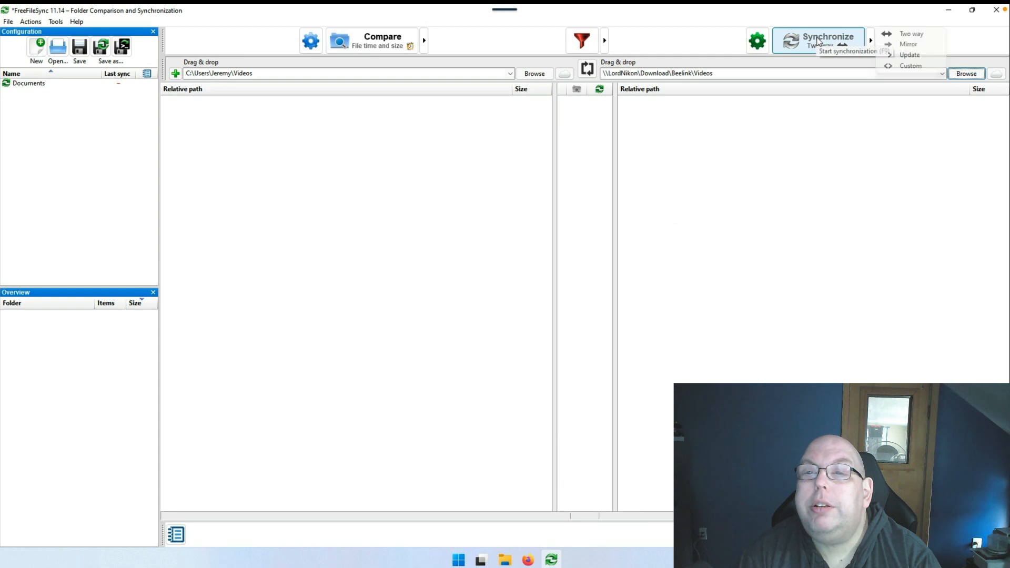
Mirror Videos to the share (4 items, 694 bytes), dismiss the report and close FreeFileSync.
click(908, 45)
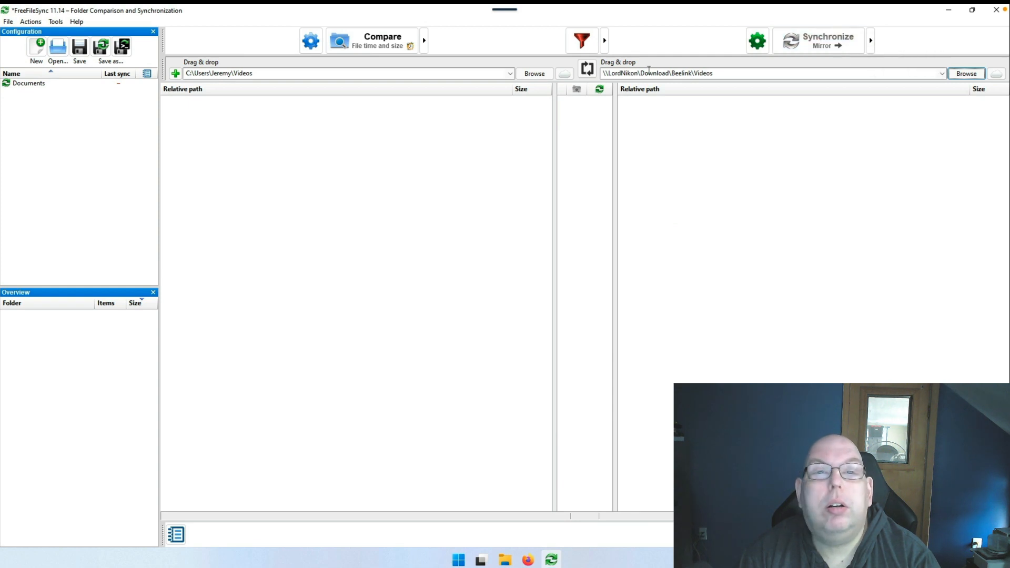
click(372, 40)
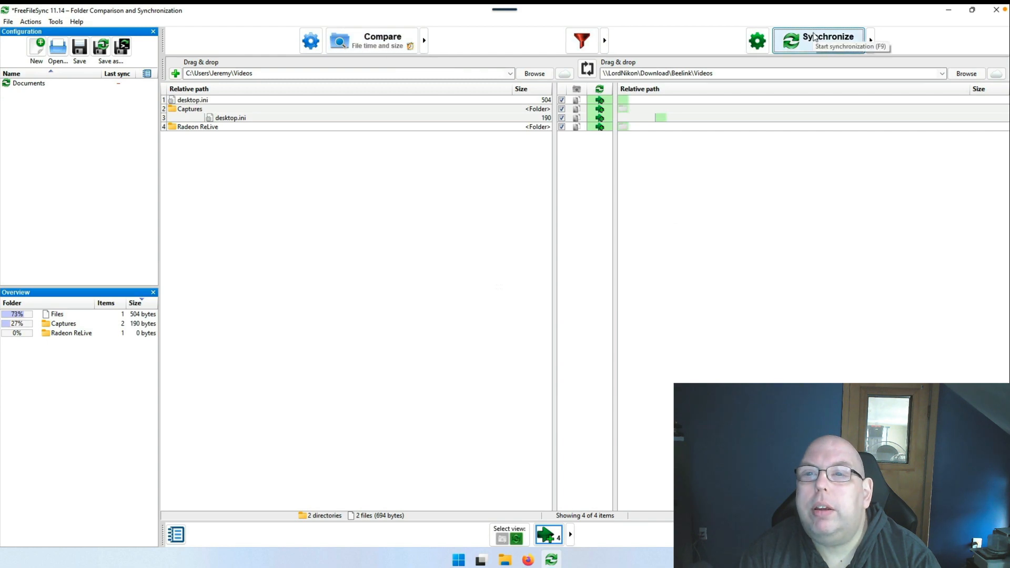
click(820, 40)
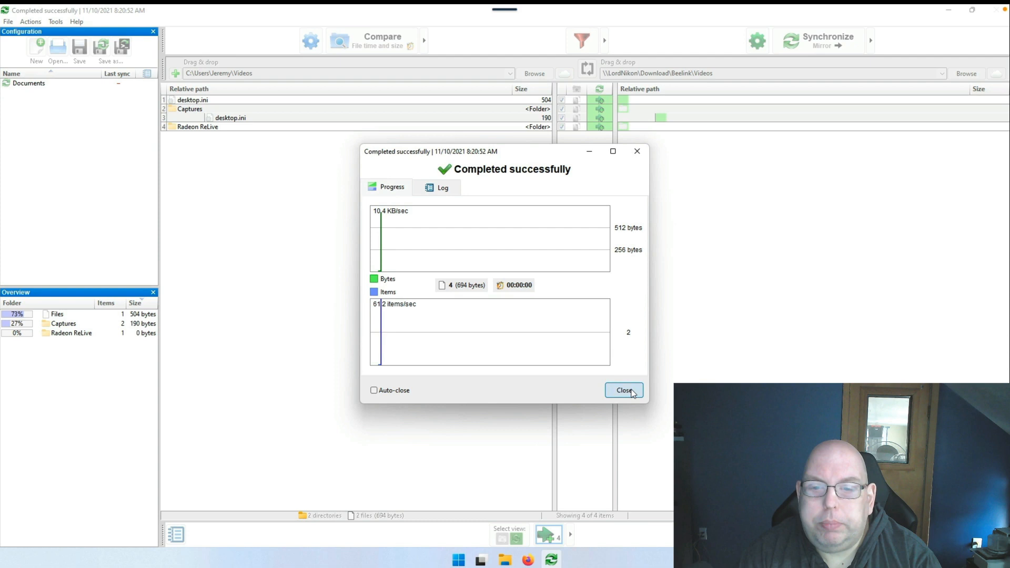
click(623, 390)
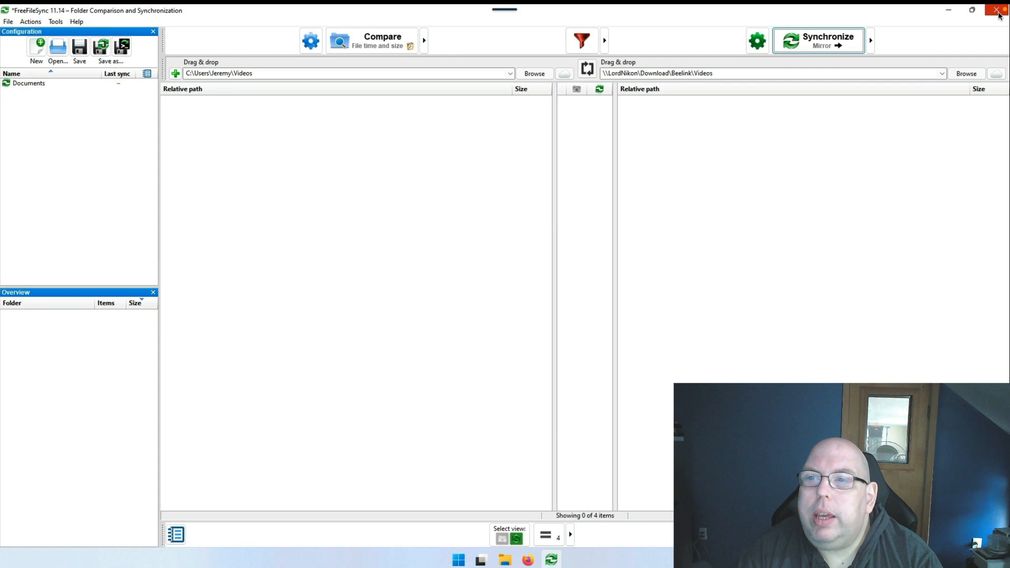
mouse_move(998, 10)
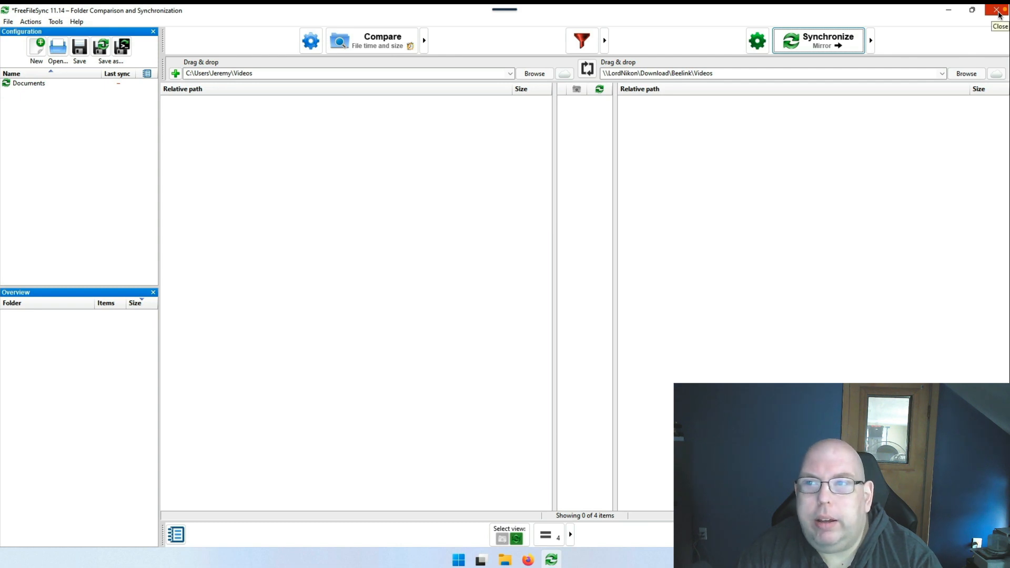
click(999, 10)
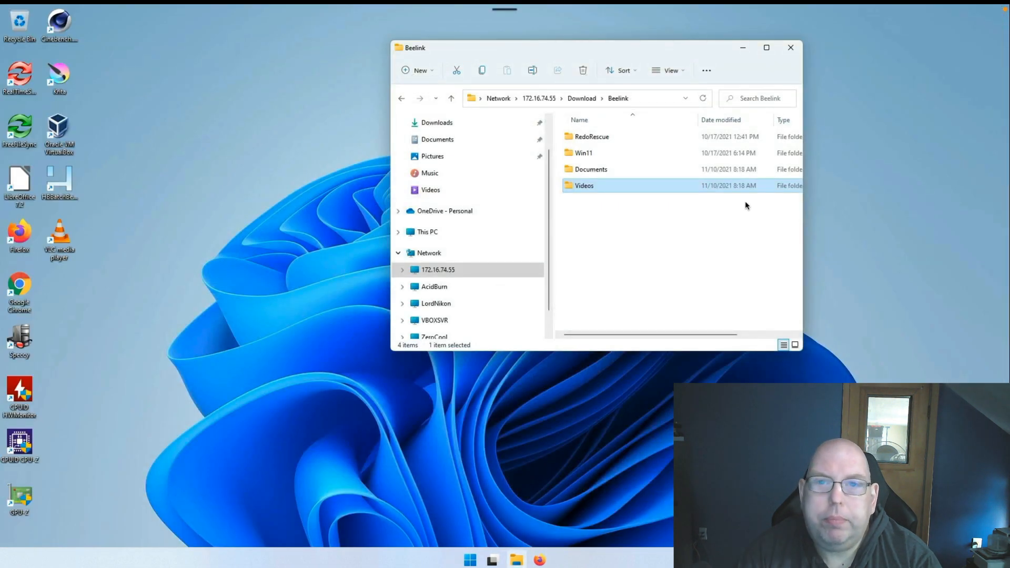
mouse_move(613, 245)
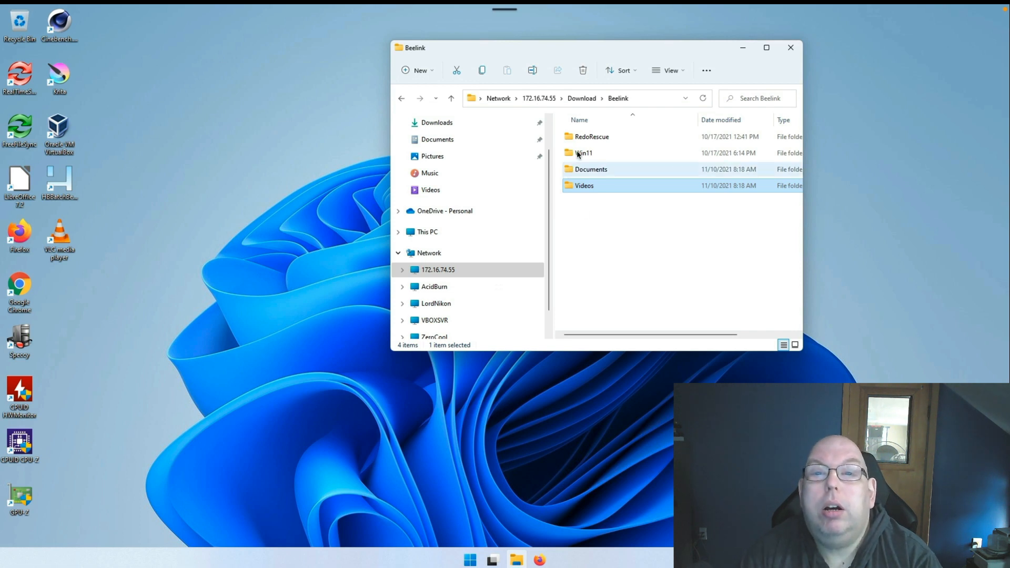
Navigate to Download\2020Mini\Desktop on the share and maximize the window.
click(581, 98)
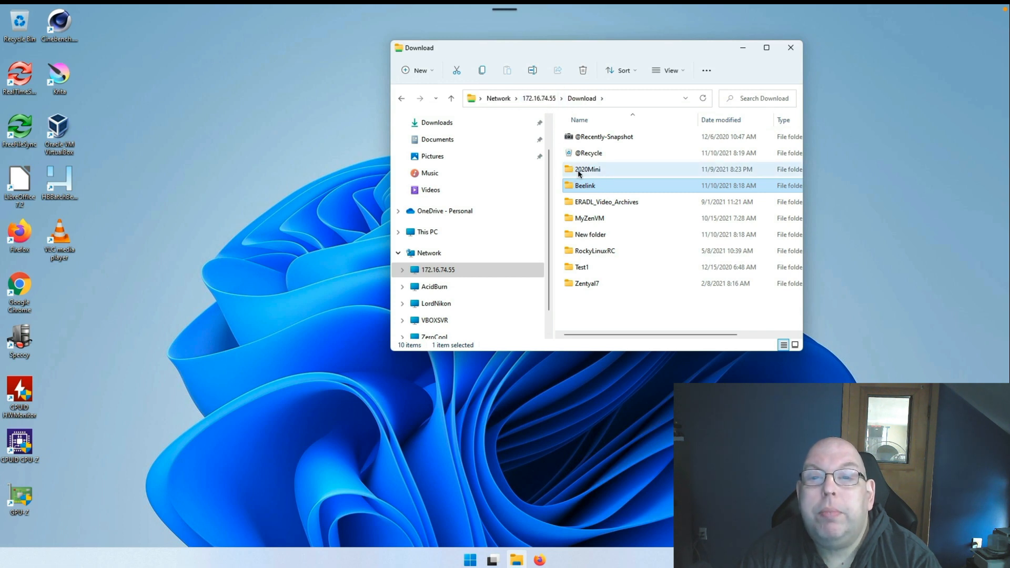
double_click(587, 169)
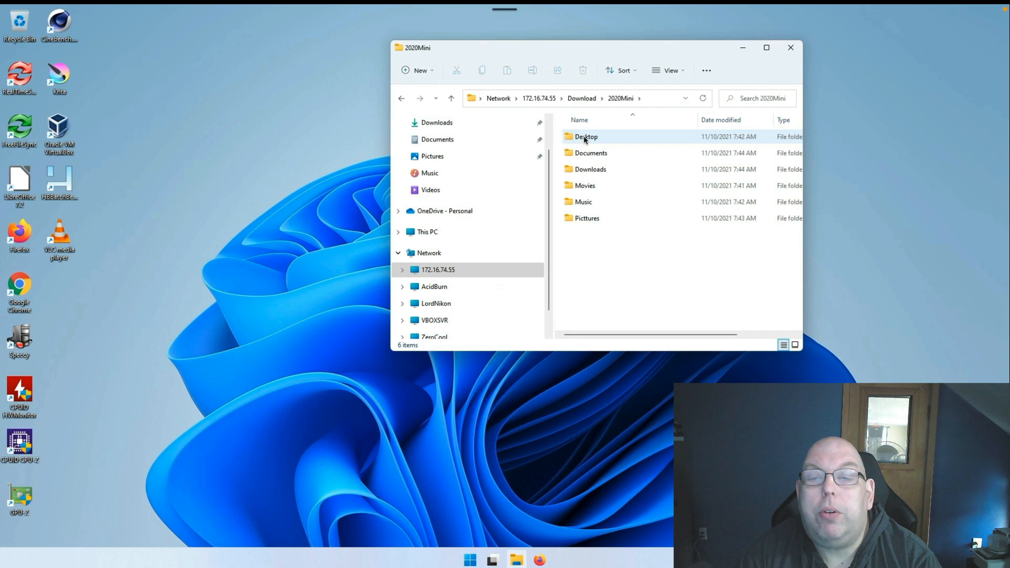
double_click(585, 137)
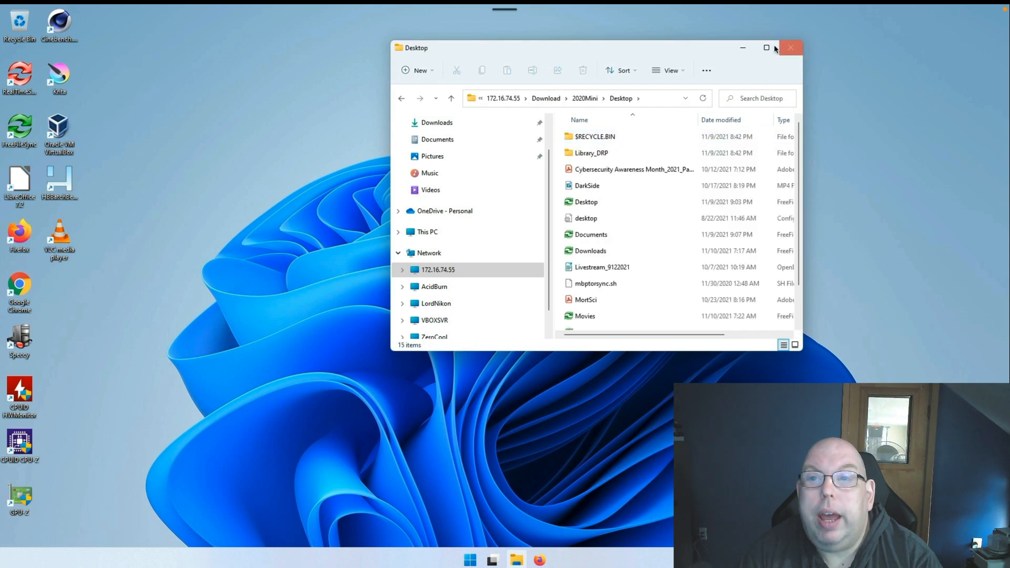
click(766, 47)
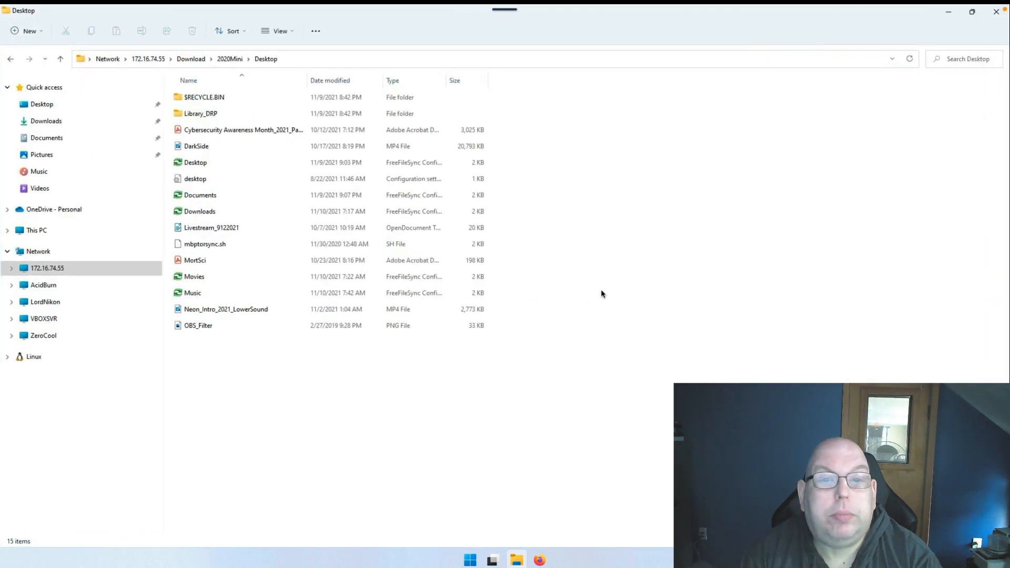
Browse the 2020Mini Documents and Movies backups, returning to the 2020Mini folder.
click(197, 147)
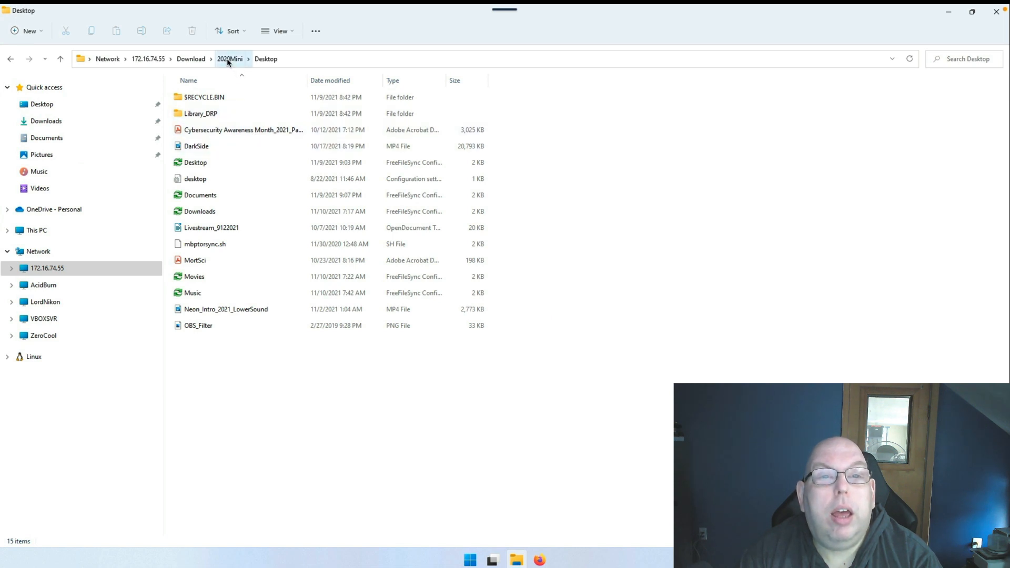
click(229, 58)
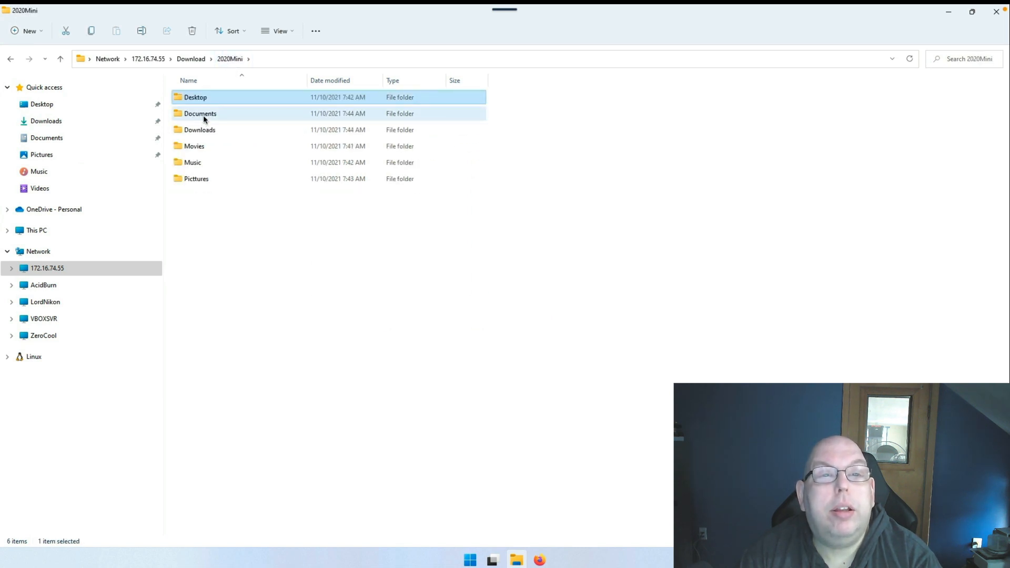
double_click(200, 114)
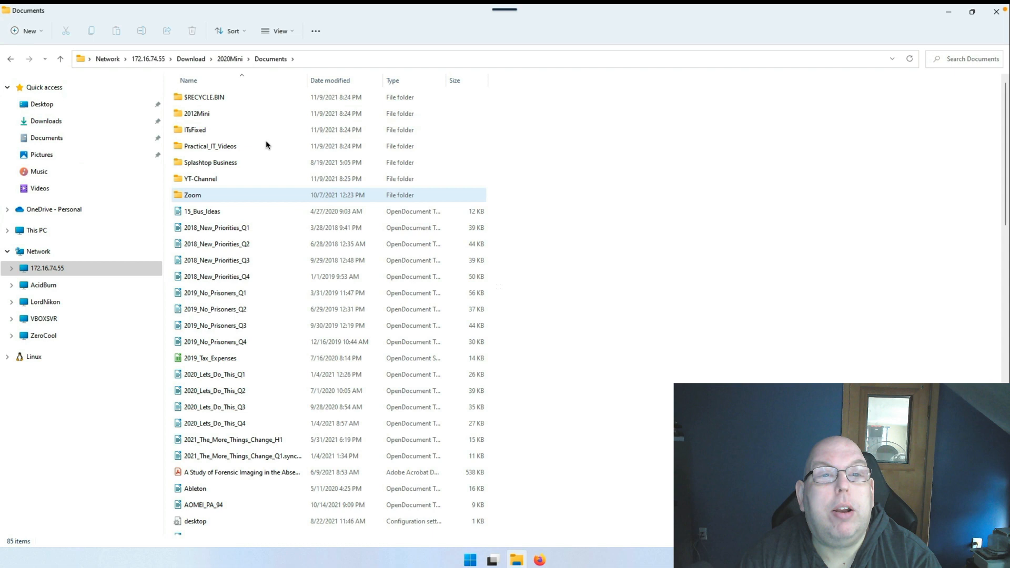
click(197, 114)
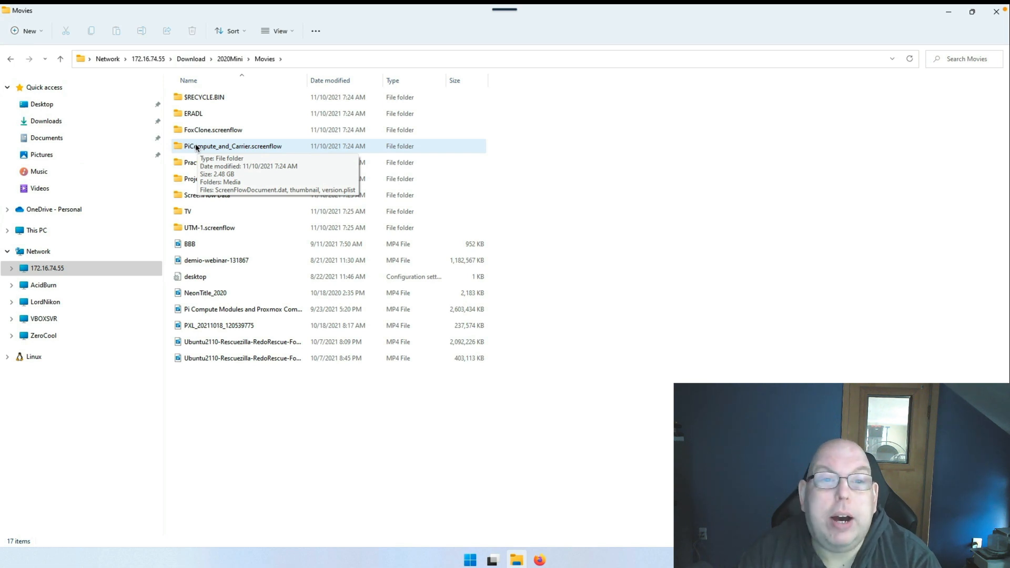
mouse_move(299, 380)
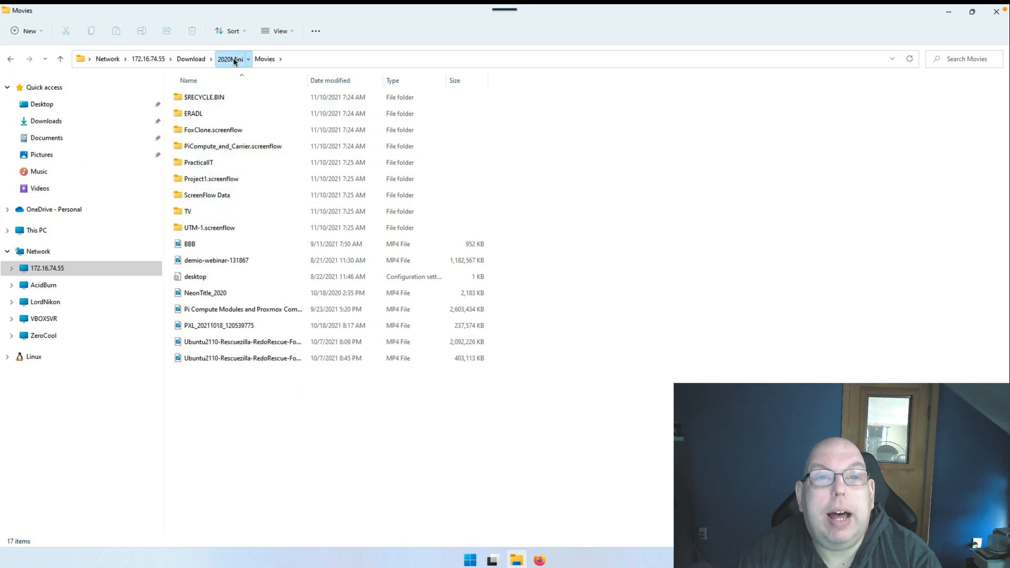
click(230, 59)
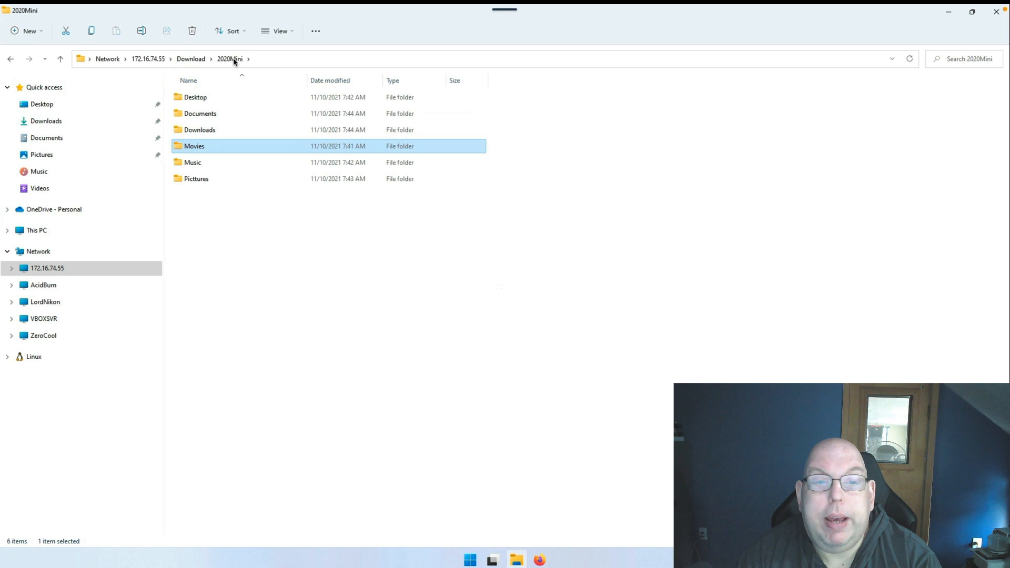